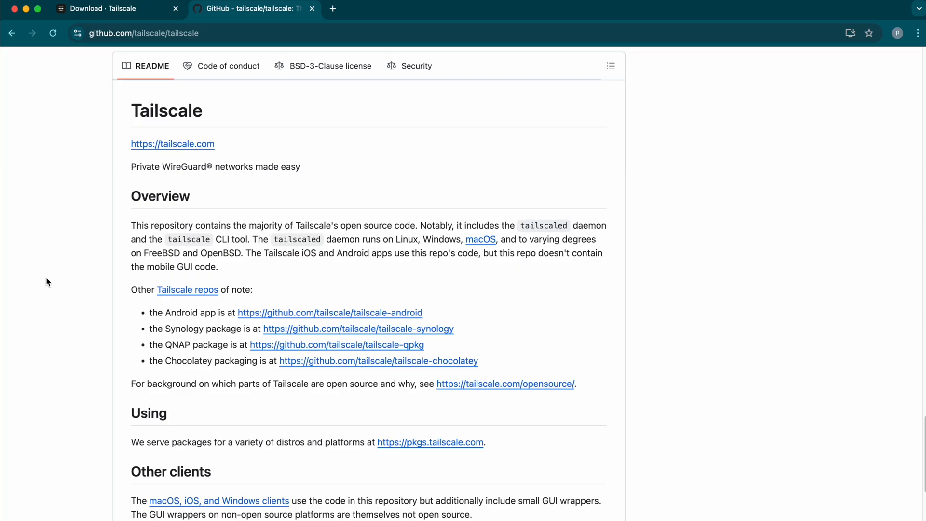
mouse_move(234, 504)
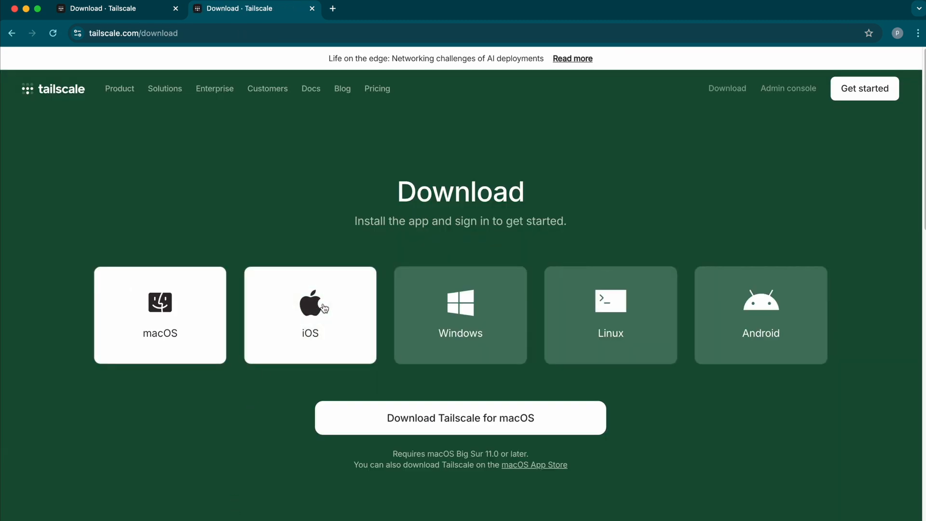
Step: View the Windows and then the Linux installer options on the Tailscale download page
click(460, 314)
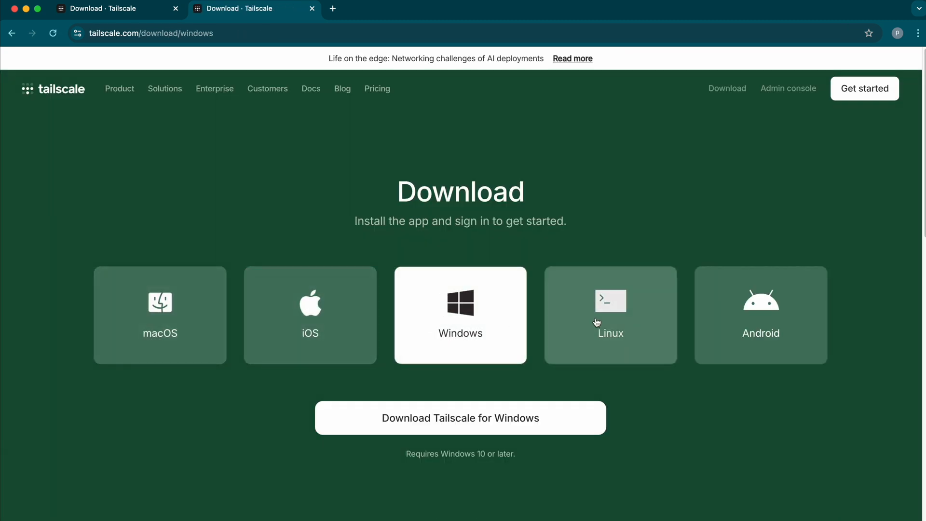
click(610, 314)
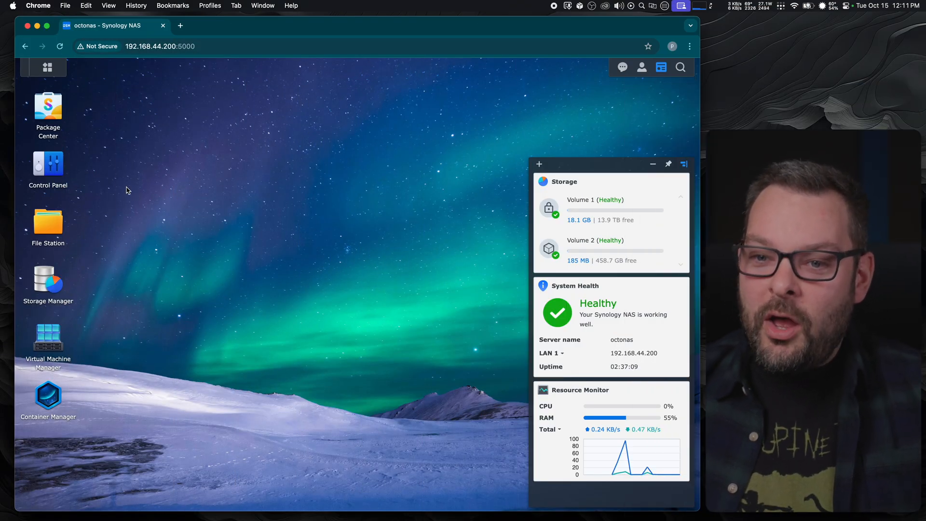
mouse_move(54, 167)
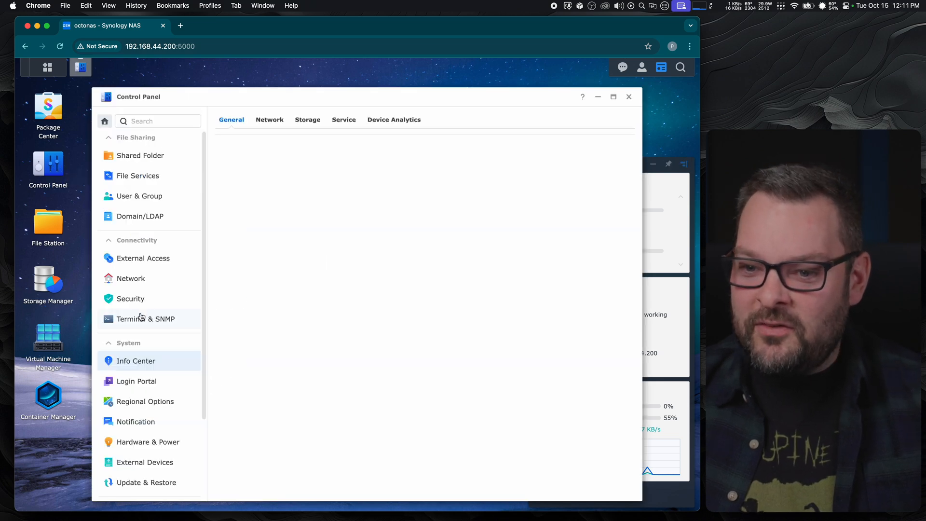
click(135, 360)
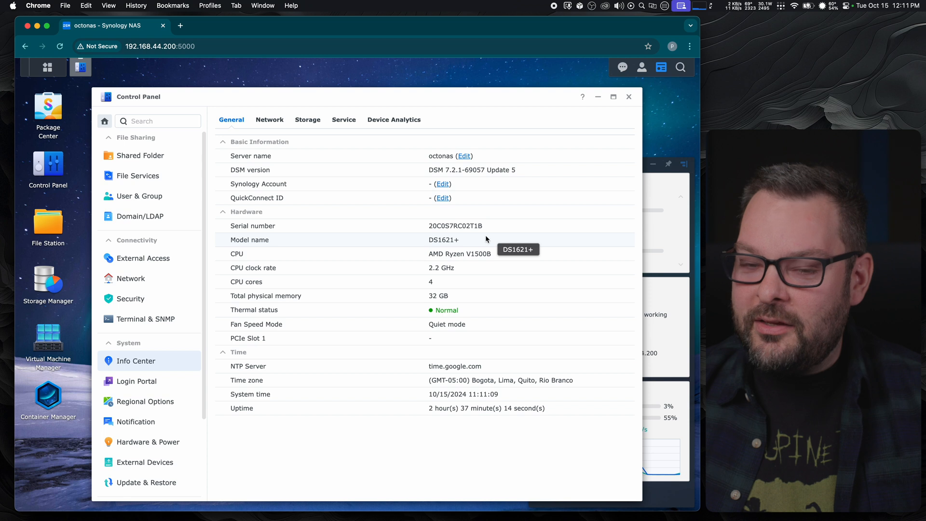
mouse_move(445, 247)
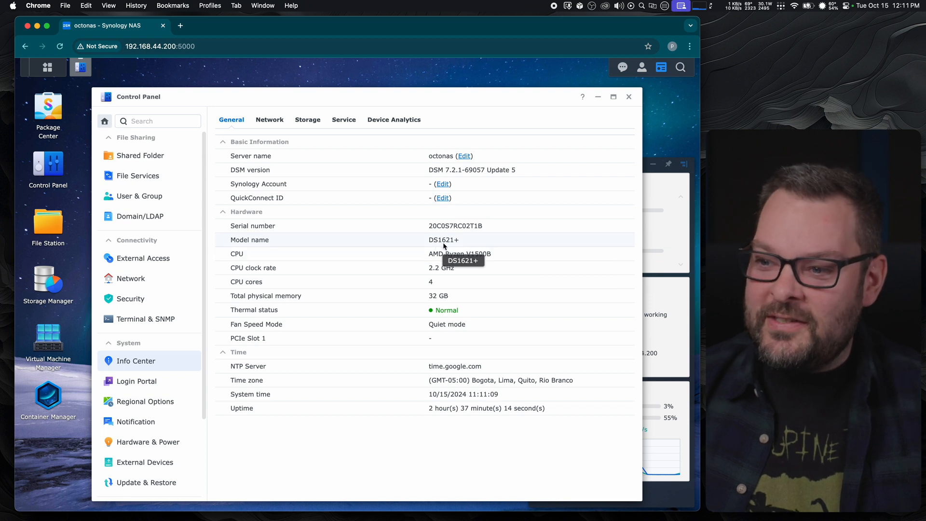
mouse_move(436, 170)
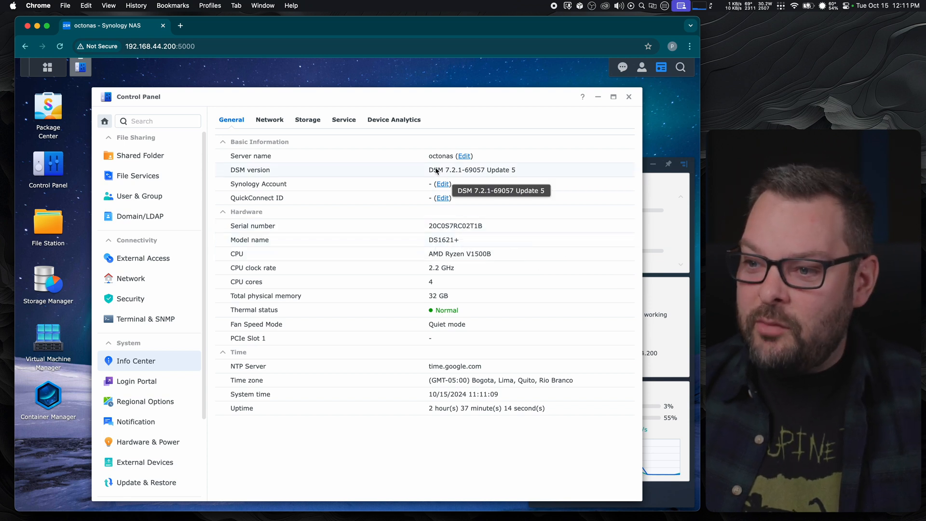
mouse_move(472, 178)
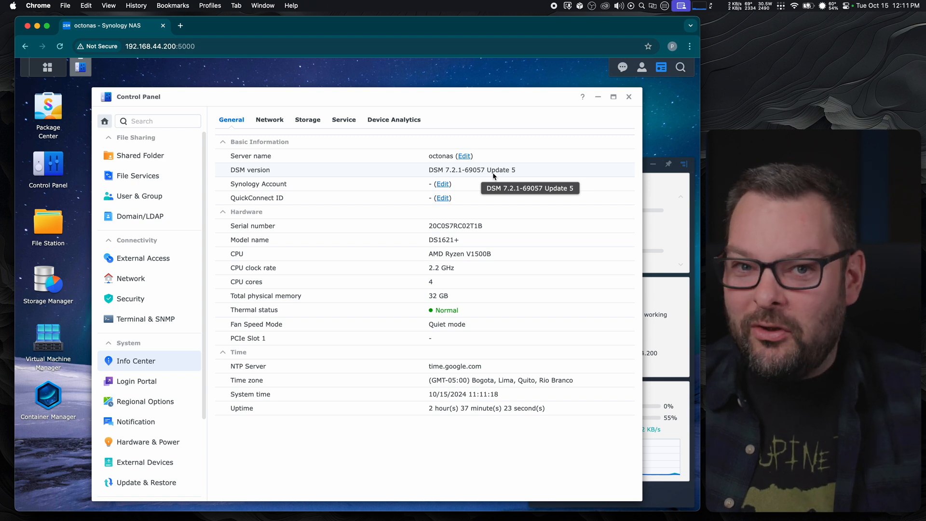
mouse_move(513, 212)
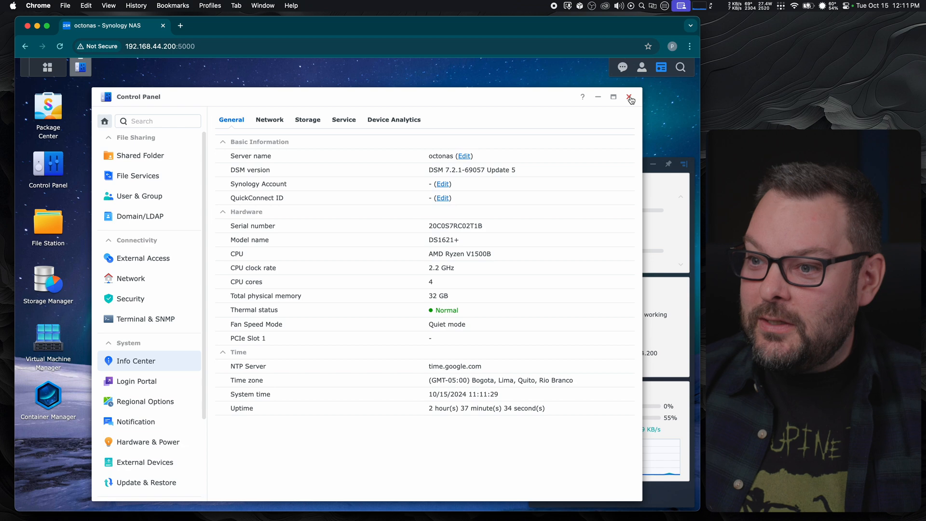
click(629, 96)
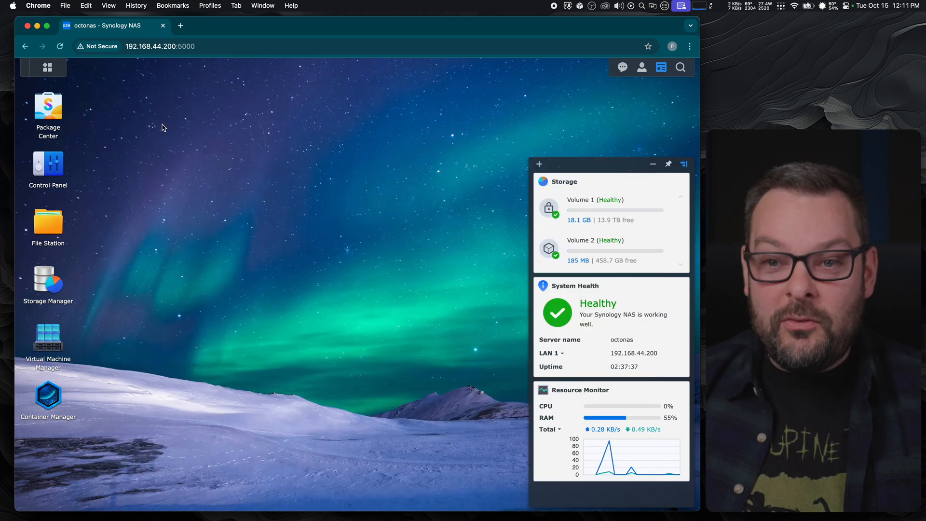
Step: Find Package Center from the DSM main menu by searching 'pack' and launch it
click(45, 66)
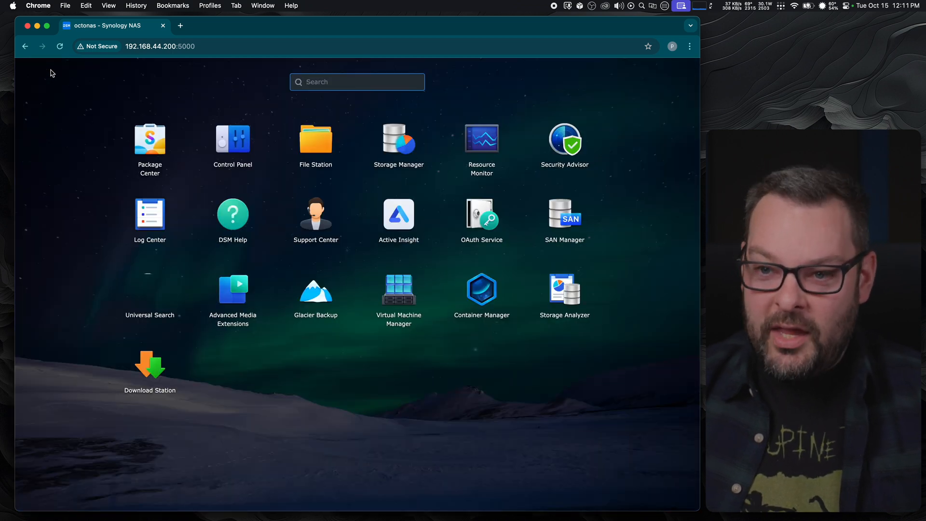
text(package)
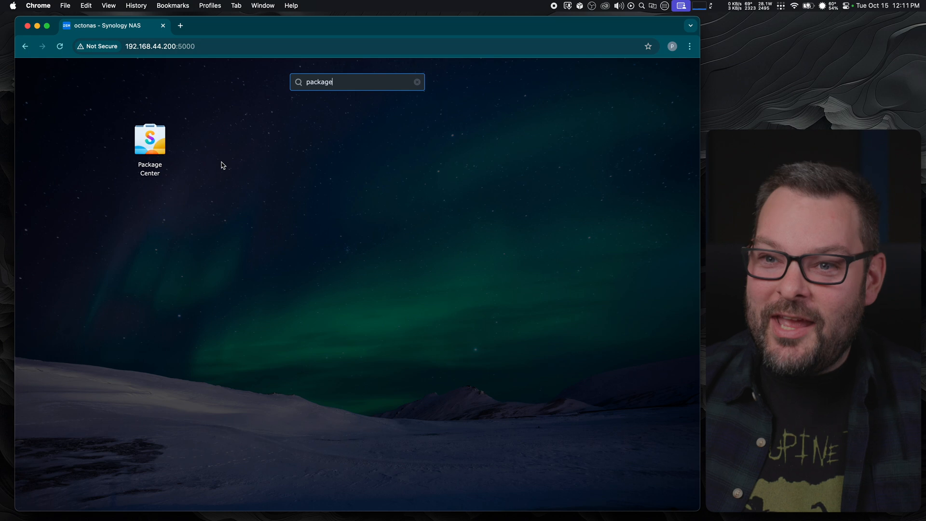
double_click(149, 140)
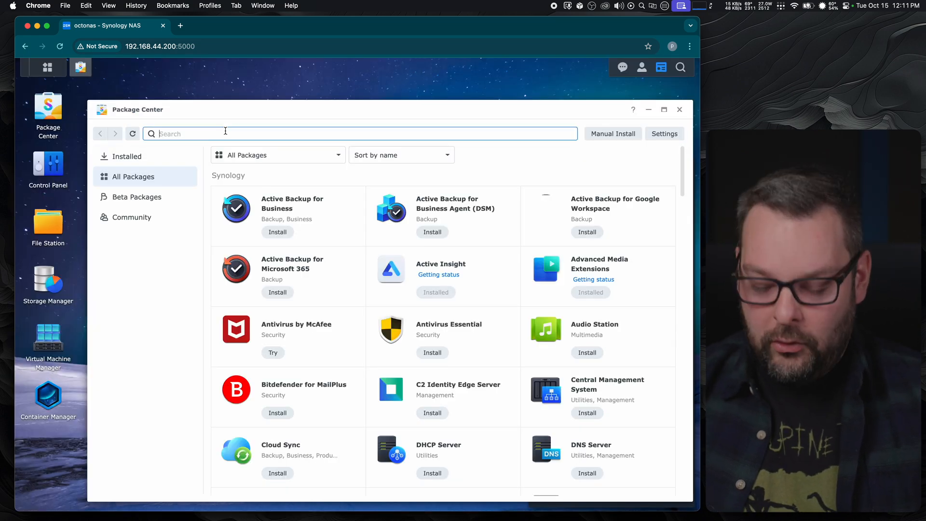
Step: Search the catalogue for Tailscale, view its package details and start the install
text(tailc)
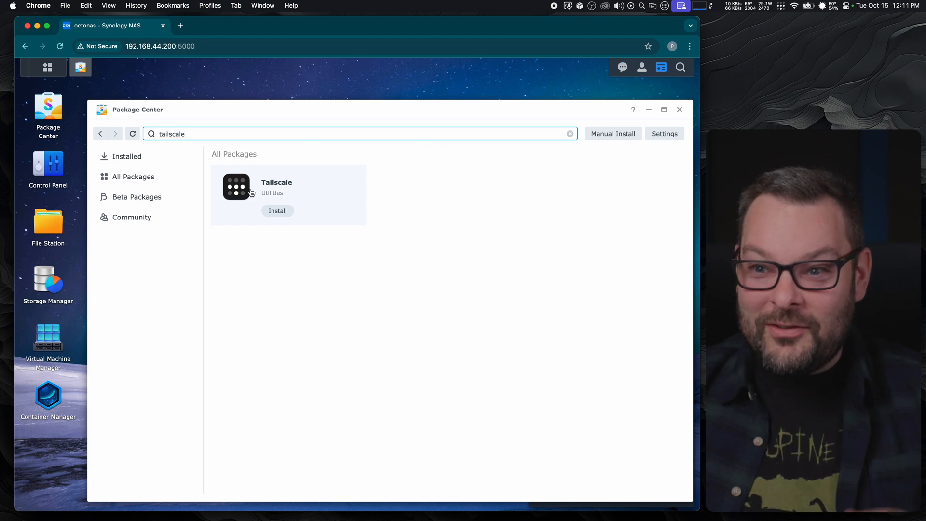
click(276, 183)
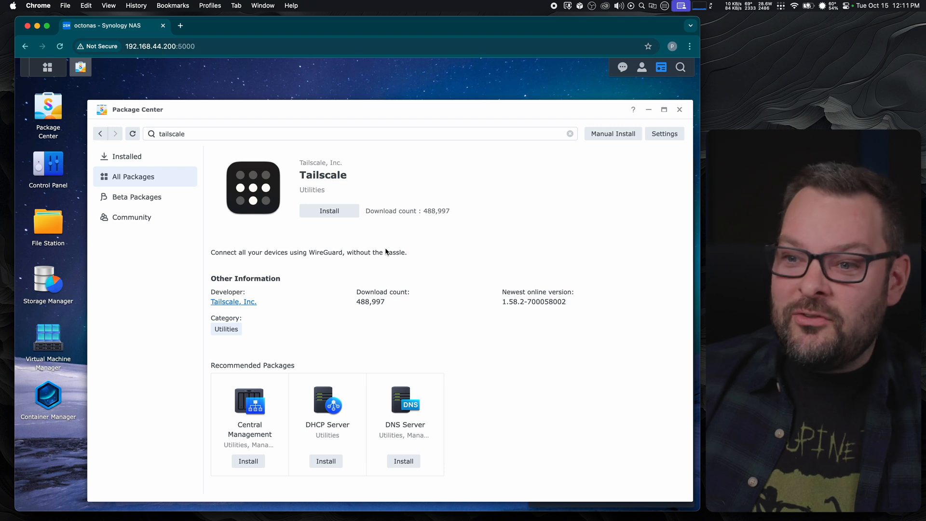
click(329, 211)
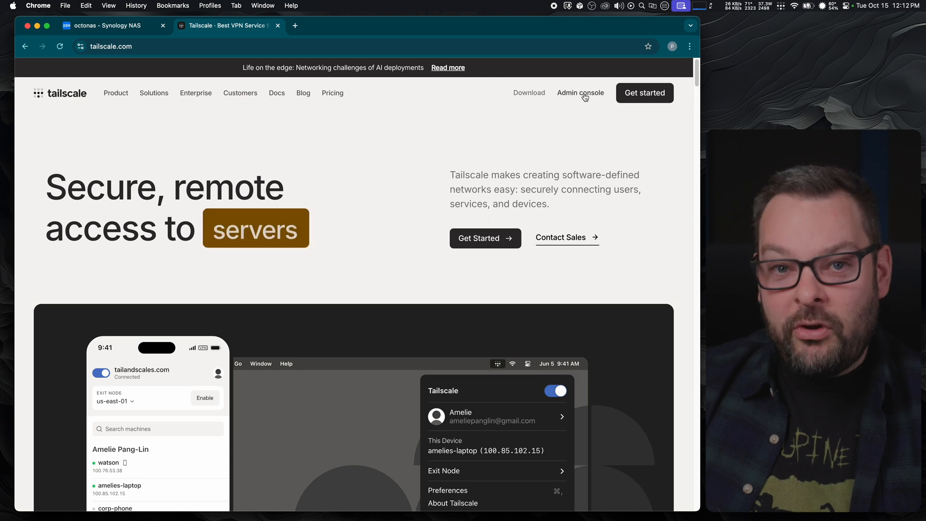
Step: Go to the Tailscale admin console and log out of the current account
click(580, 93)
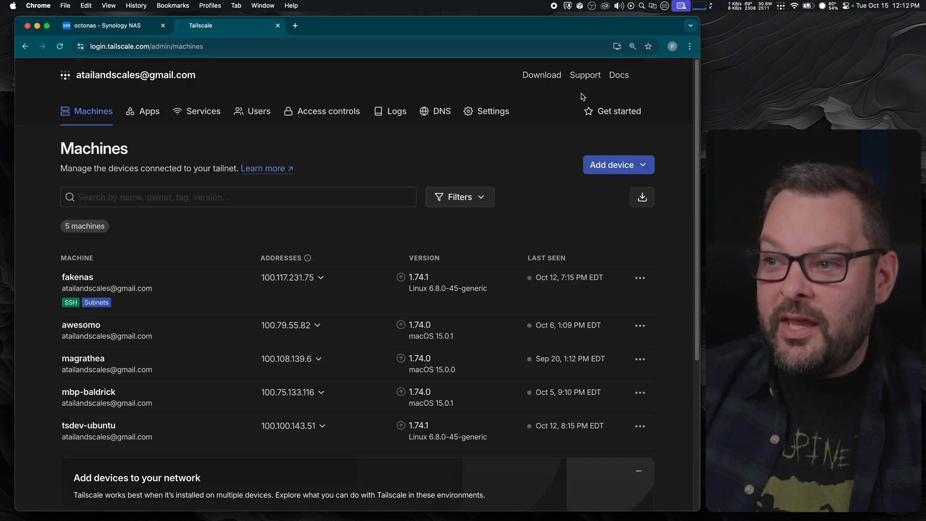
click(646, 75)
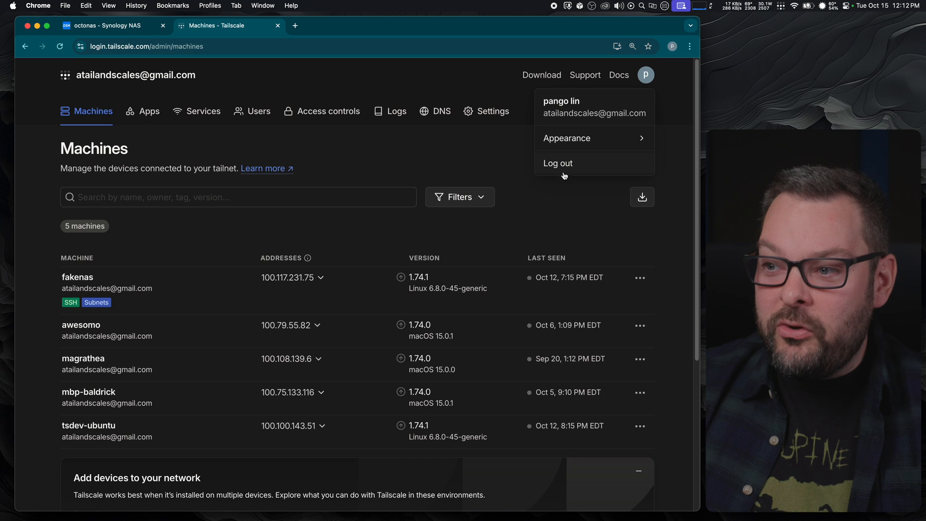
mouse_move(563, 166)
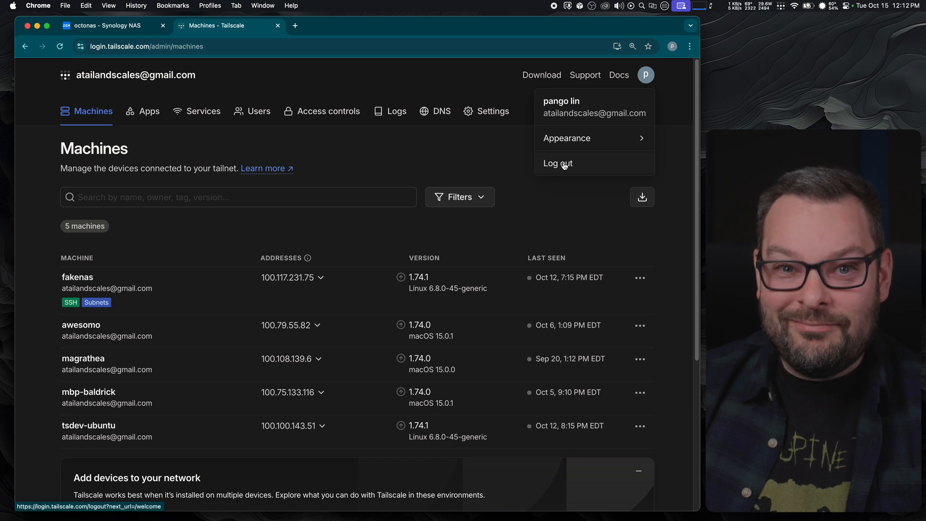
click(558, 163)
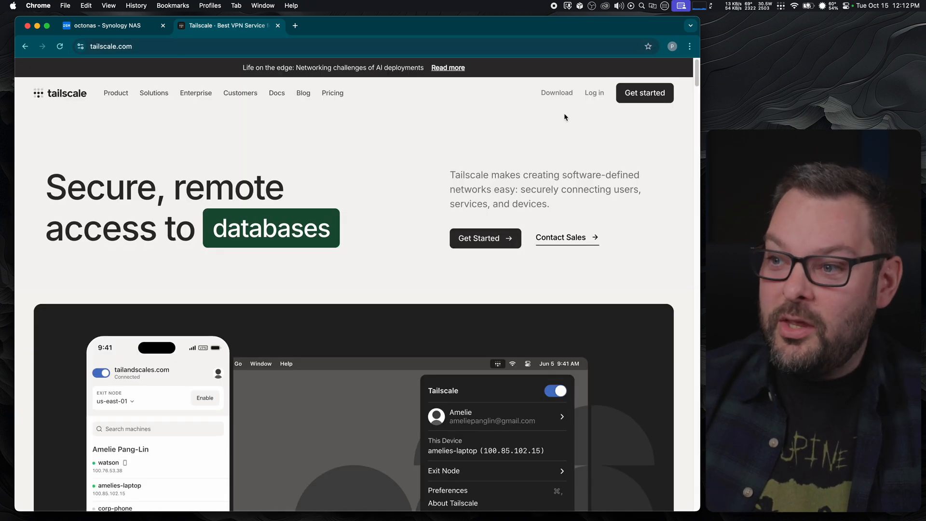
Step: Log back in to Tailscale with the Google account so the Machines page shows
click(594, 93)
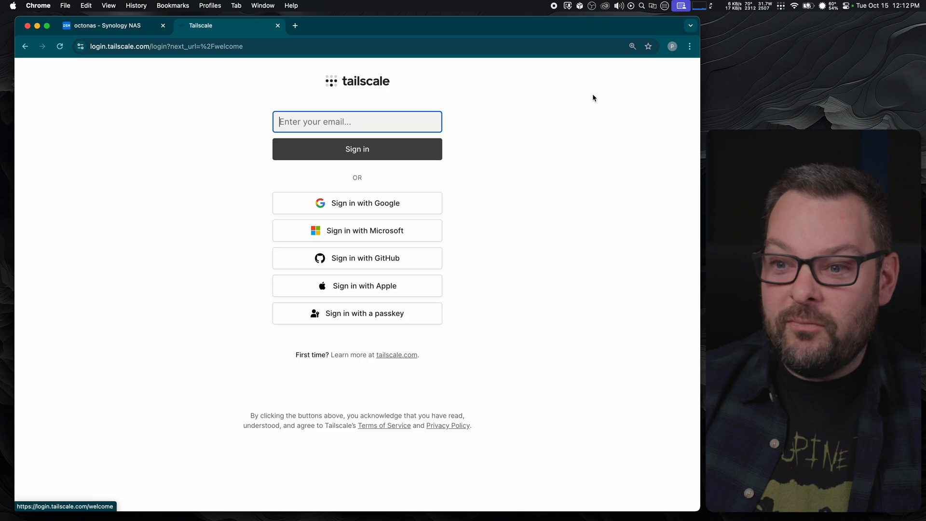
mouse_move(387, 224)
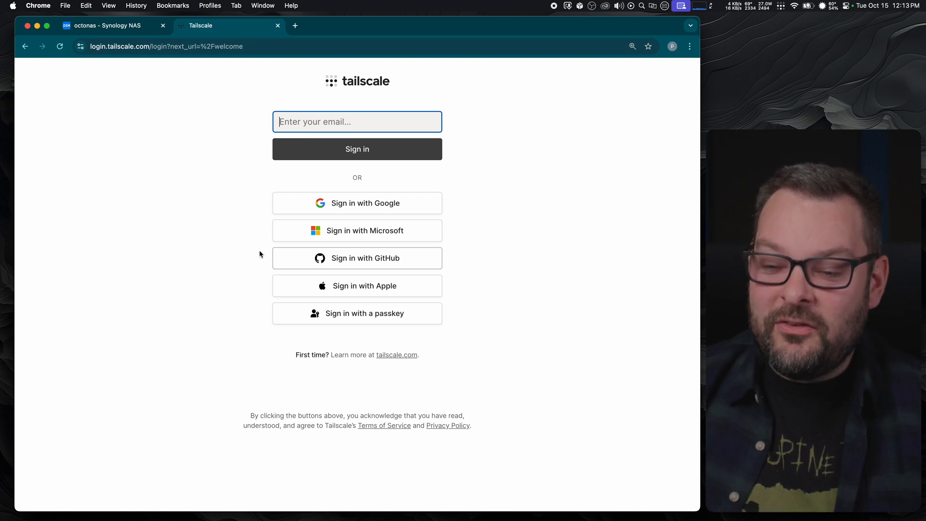
mouse_move(360, 217)
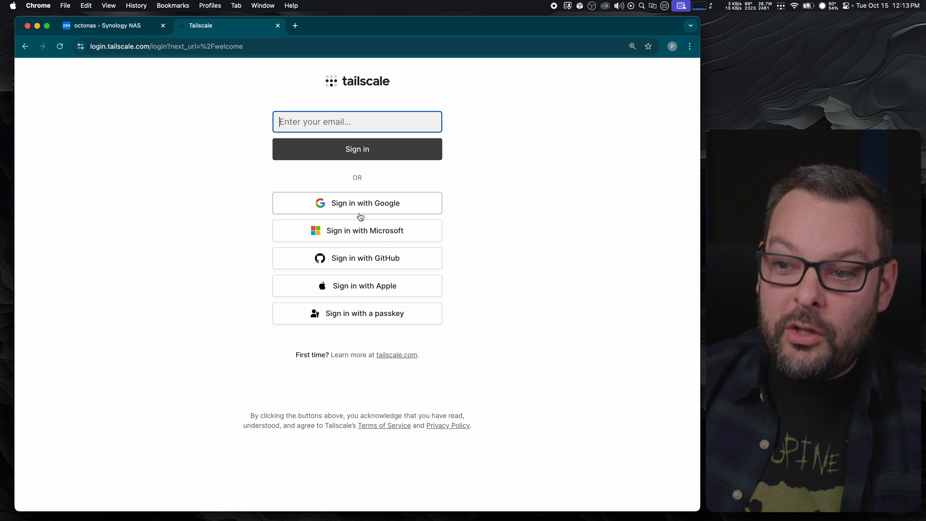
mouse_move(368, 320)
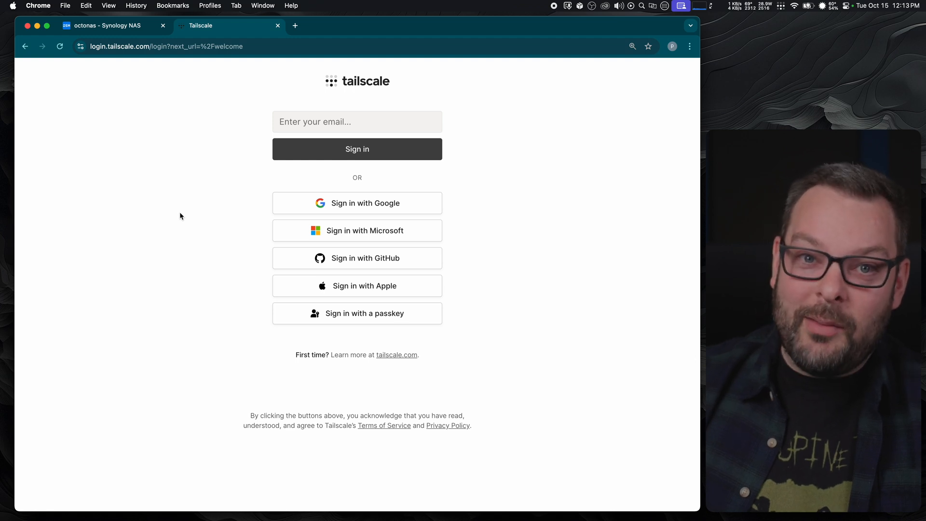
mouse_move(314, 209)
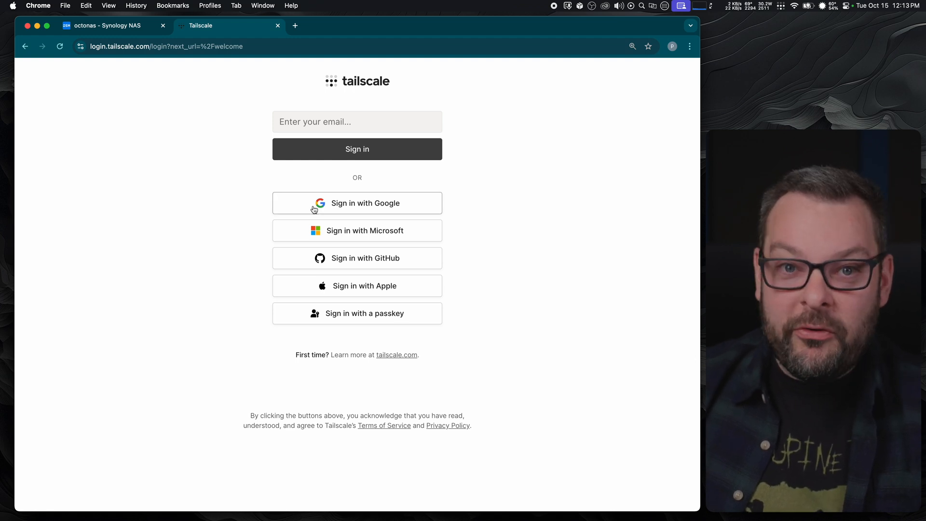
click(356, 202)
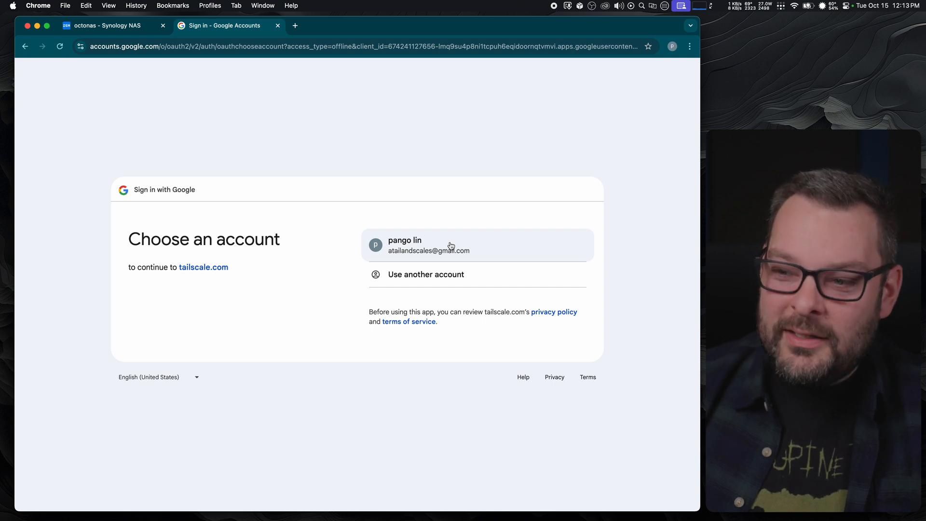
click(451, 244)
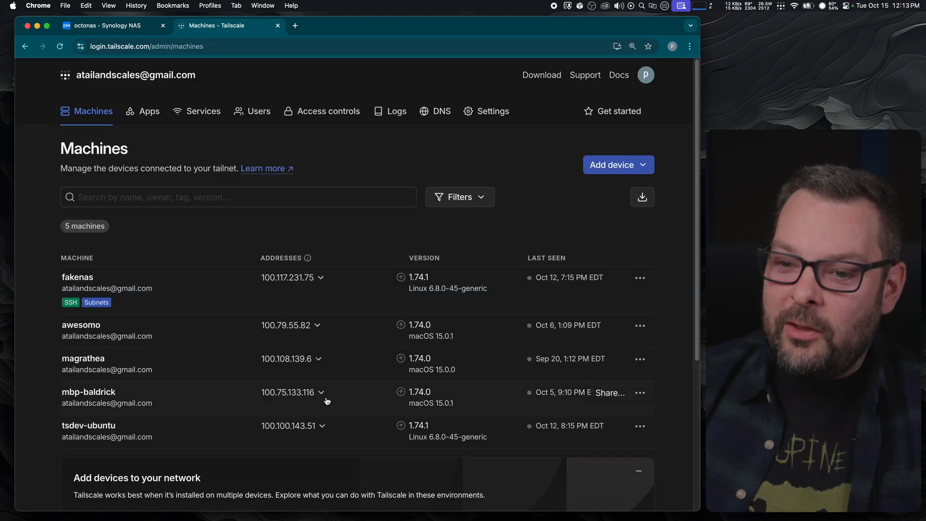
mouse_move(203, 461)
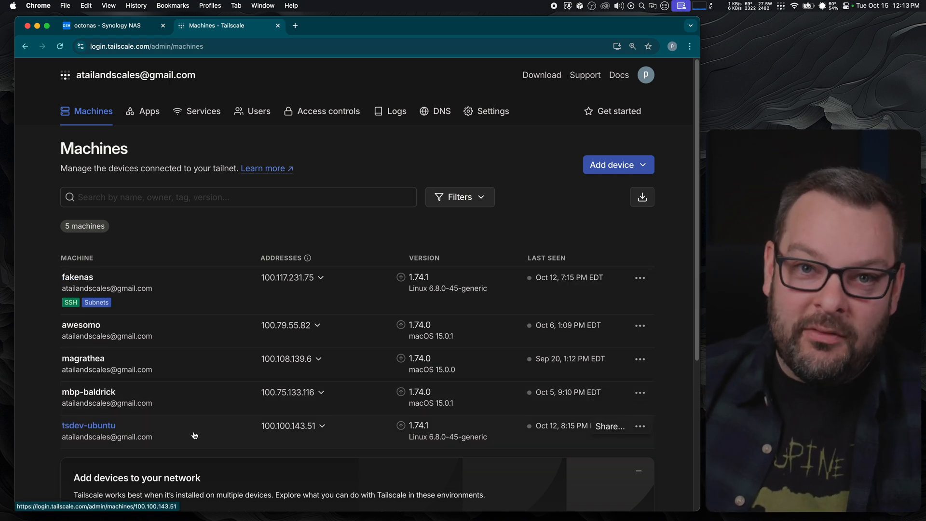
Step: Back in DSM's Tailscale package page, reauthenticate the NAS's expired device key
click(115, 26)
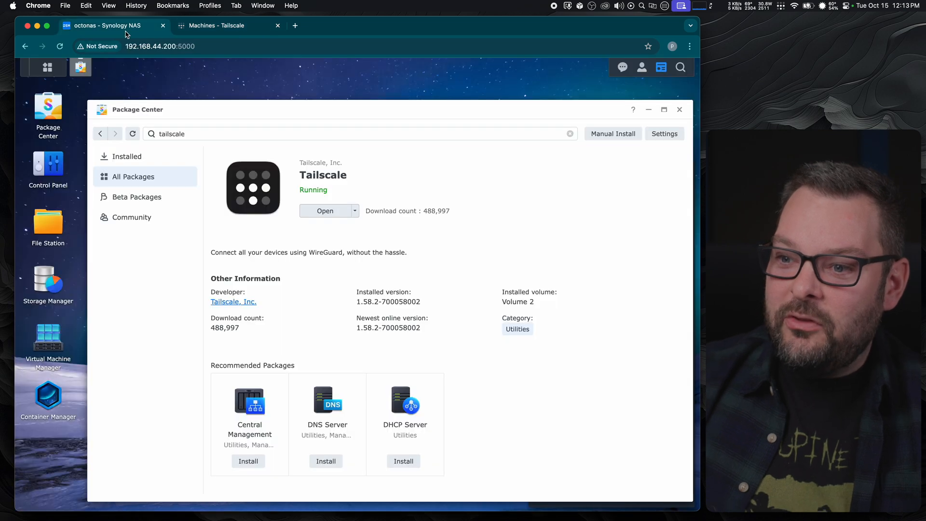
click(324, 210)
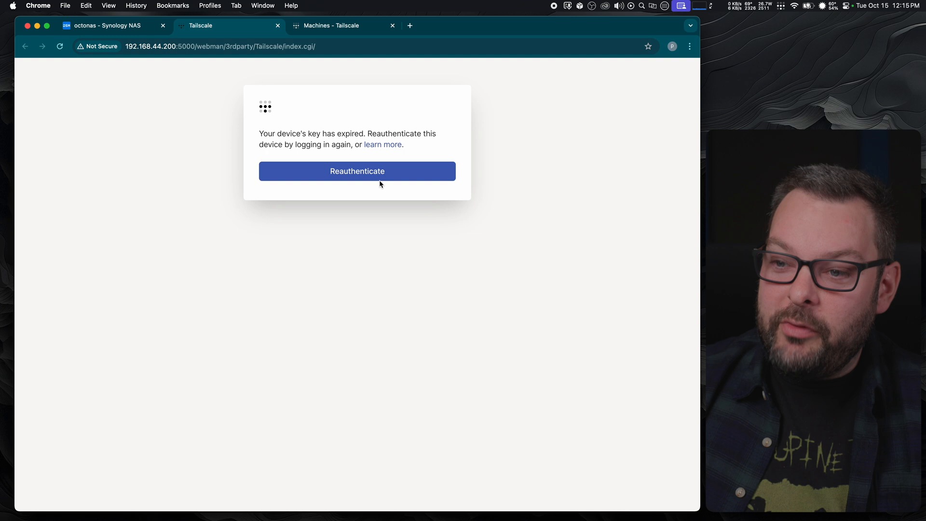
click(357, 171)
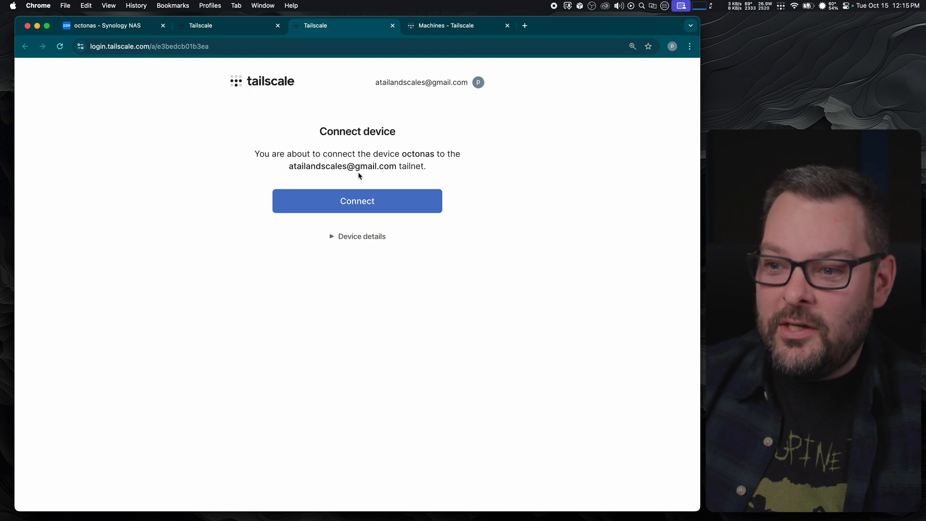
Step: Review the device details and approve connecting octonas to the tailnet
click(357, 236)
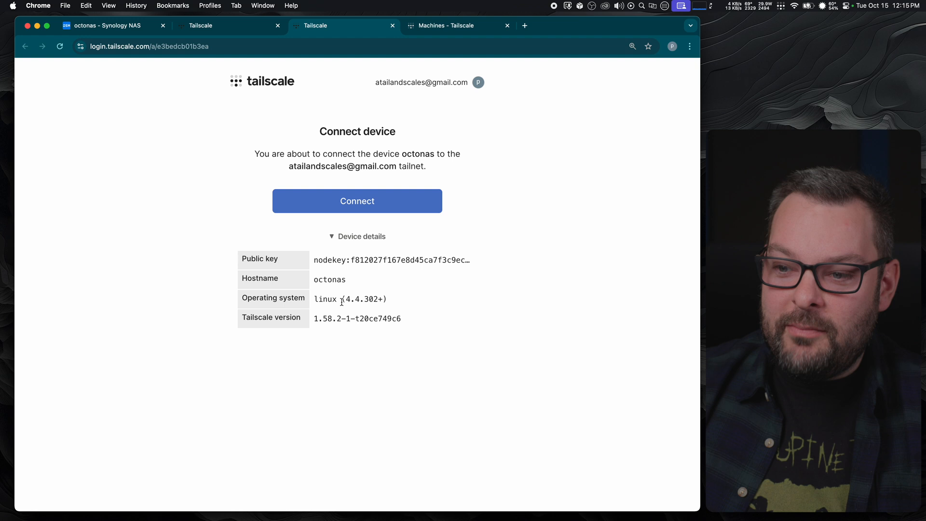
mouse_move(444, 307)
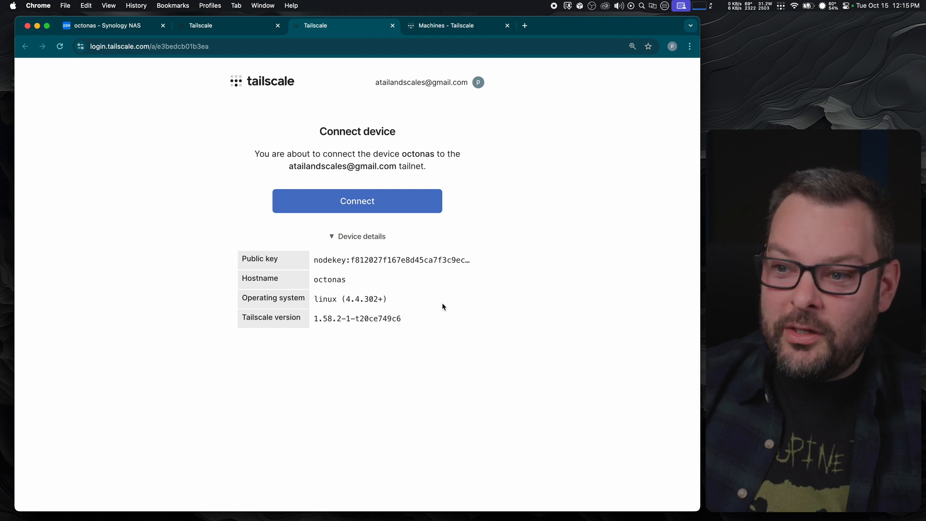
click(357, 201)
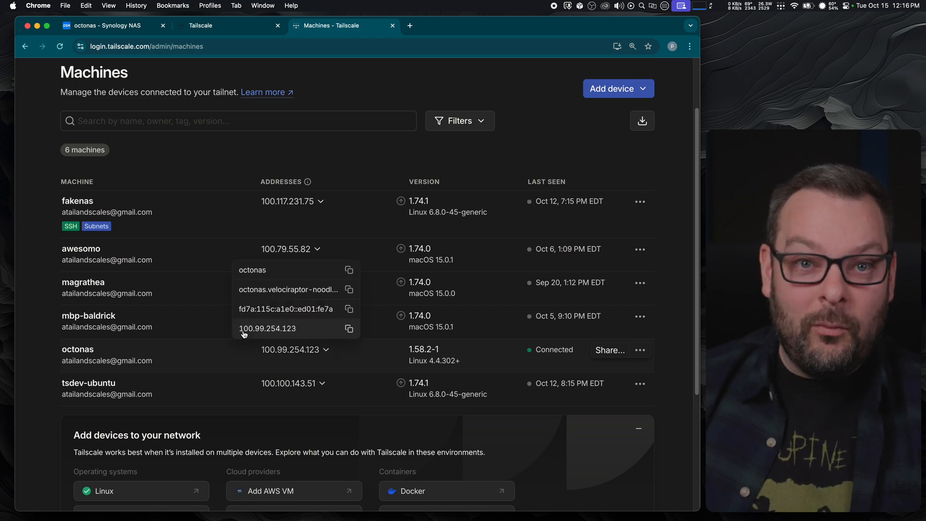
mouse_move(273, 334)
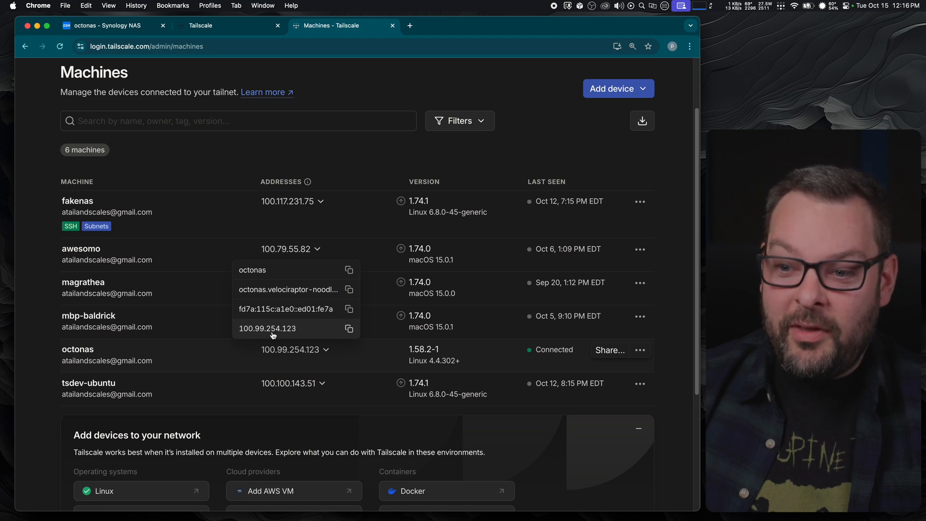
mouse_move(271, 312)
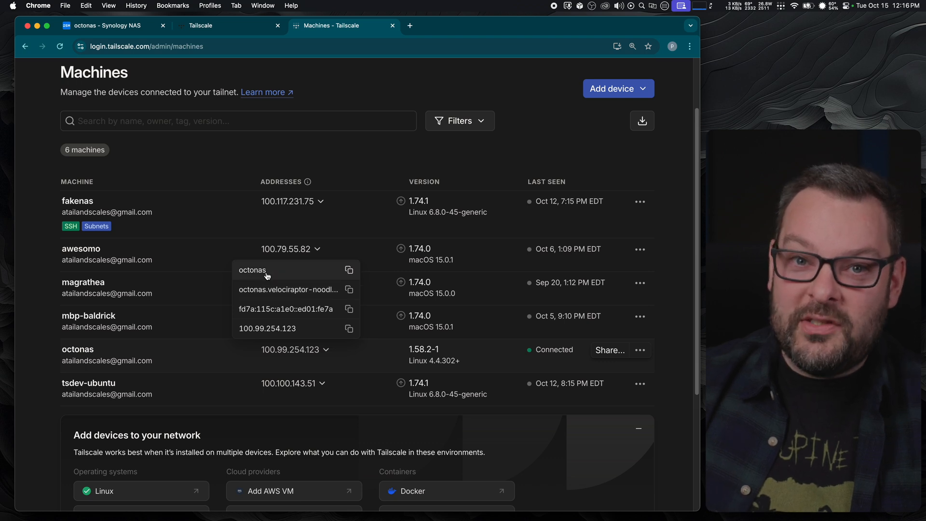
Step: Copy the octonas machine name from its address list on the Machines page
click(253, 270)
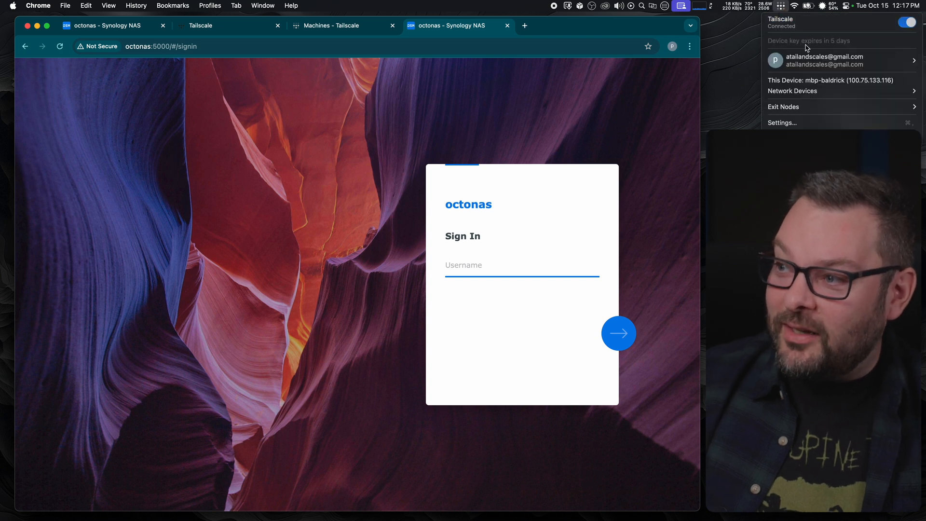
Step: Check the browser profile/Tailscale menu while the octonas sign-in page loads over the tailnet
click(841, 60)
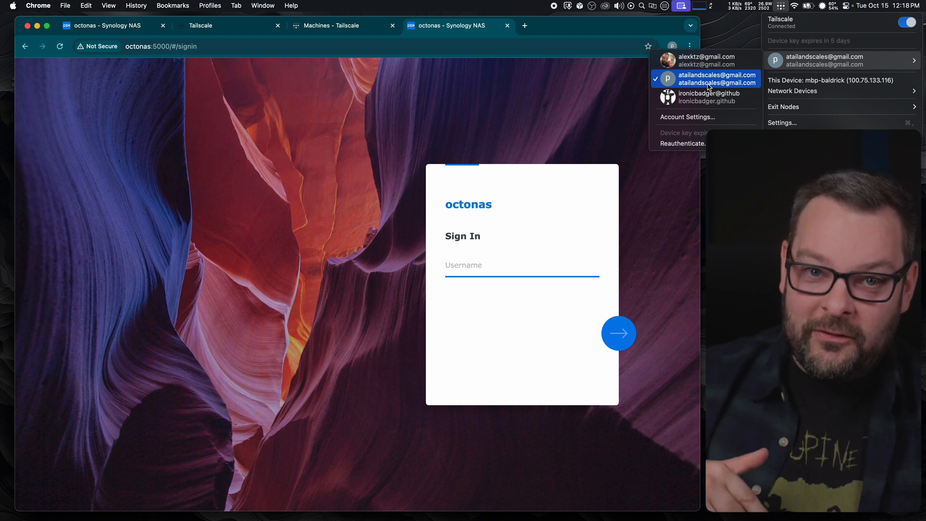
mouse_move(435, 88)
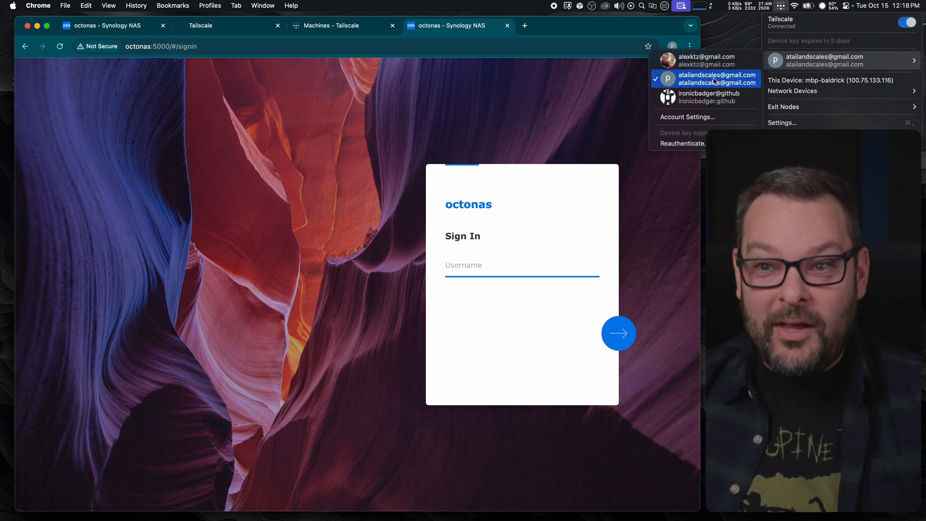
Step: Return to the Machines tab showing octonas and mbp-baldrick connected
click(333, 25)
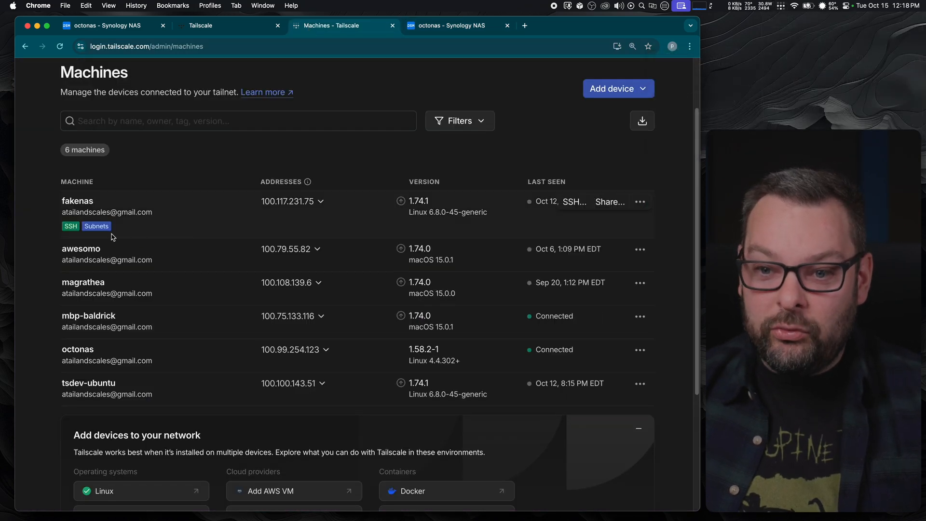
mouse_move(106, 321)
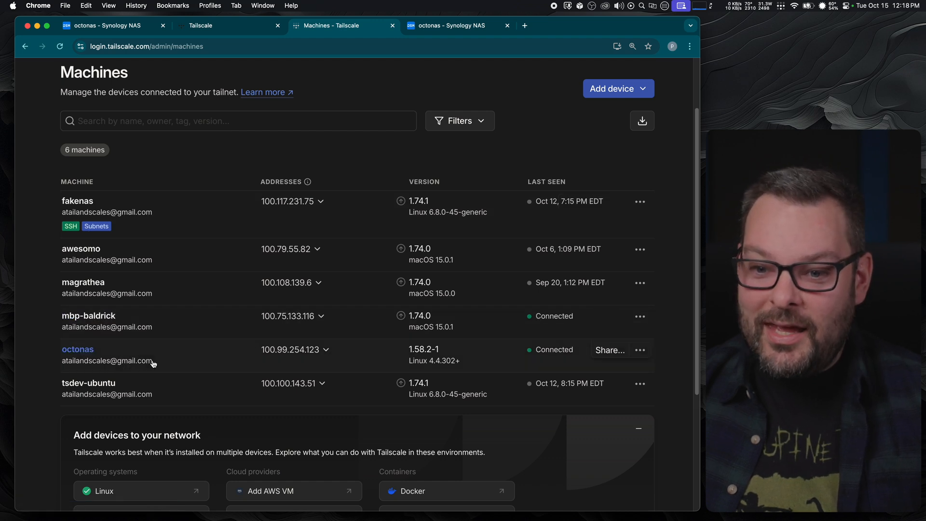
mouse_move(202, 358)
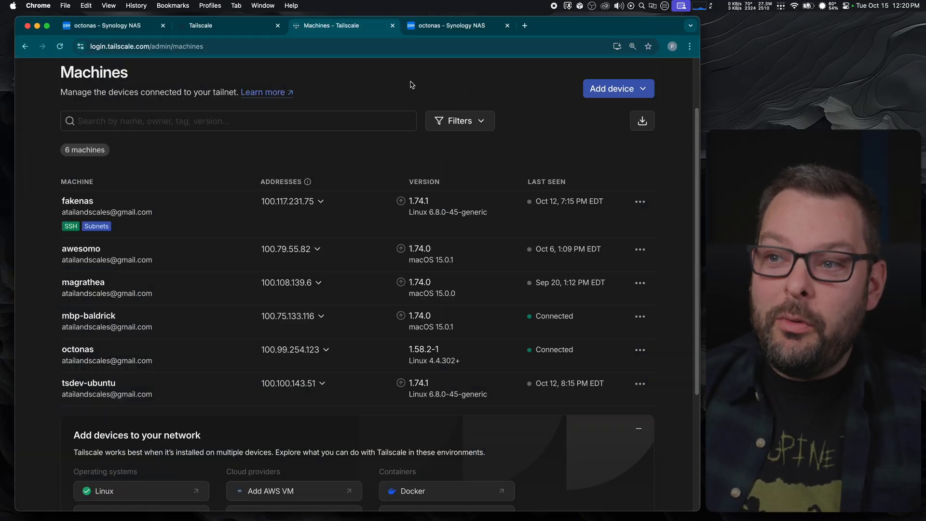
mouse_move(429, 25)
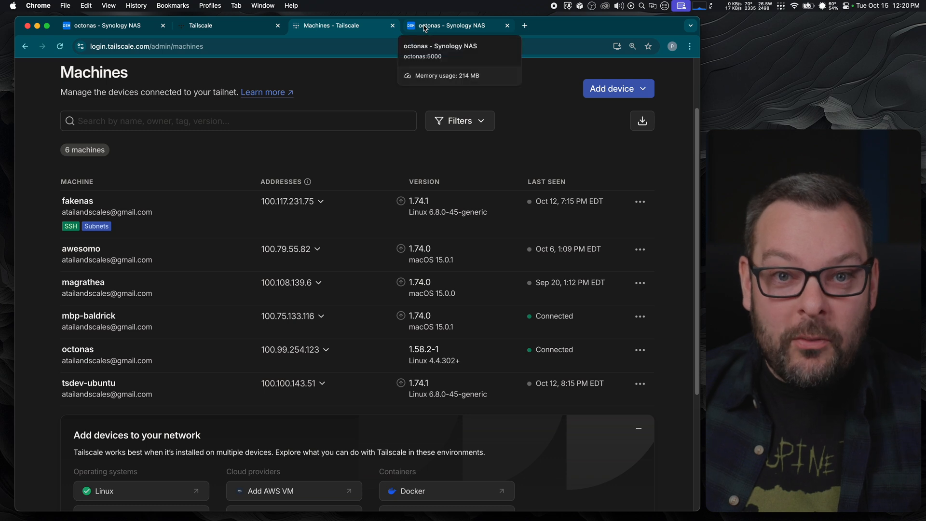
Step: Sign in to the octonas NAS as user 'alexktz' over the tailnet
click(450, 25)
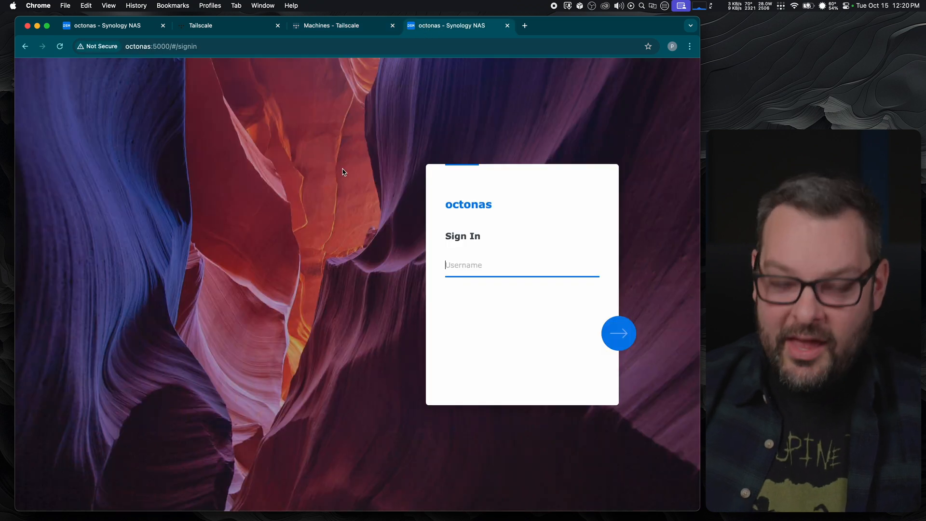
text(alexktz)
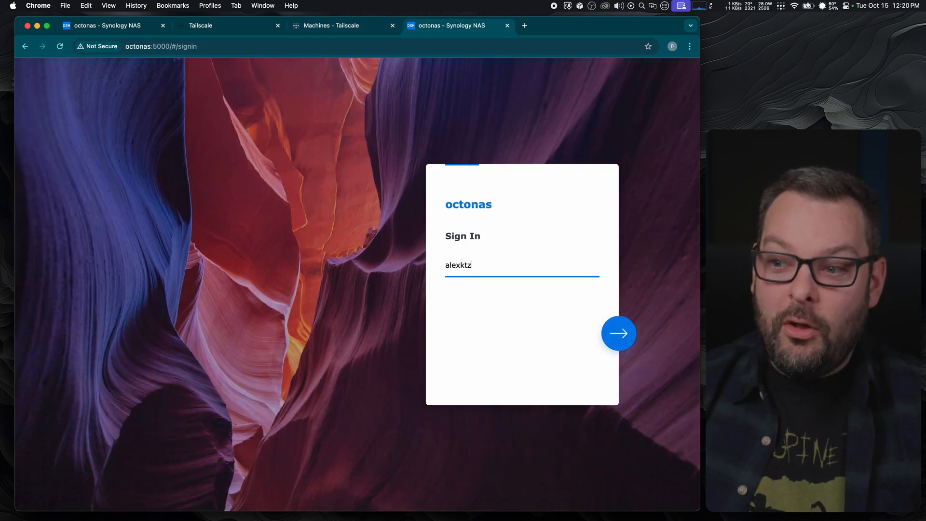
click(618, 333)
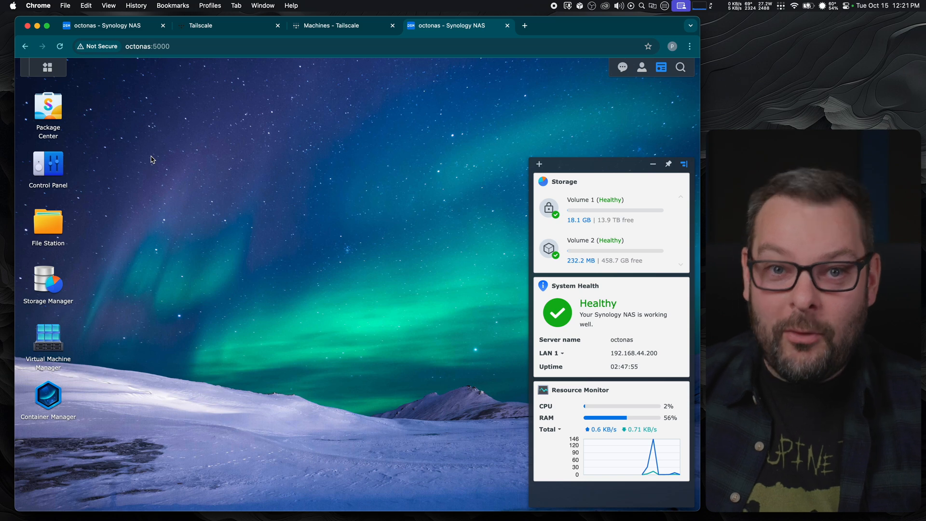
mouse_move(75, 173)
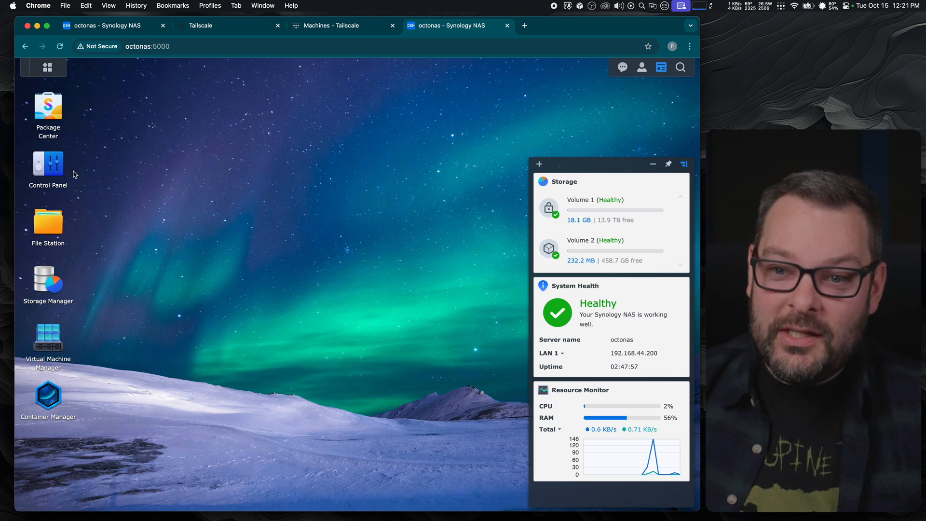
mouse_move(53, 166)
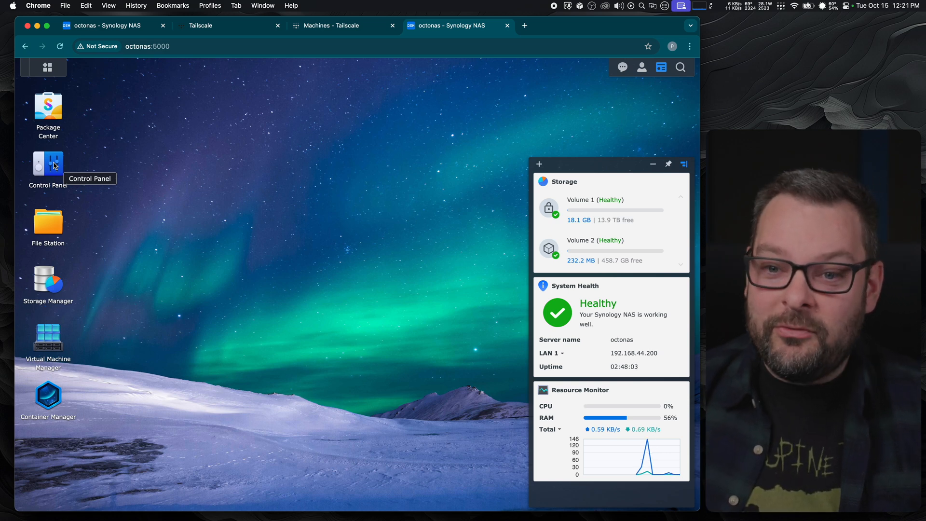
Step: From Control Panel's Task Scheduler, start creating a scheduled user-defined script task
click(48, 164)
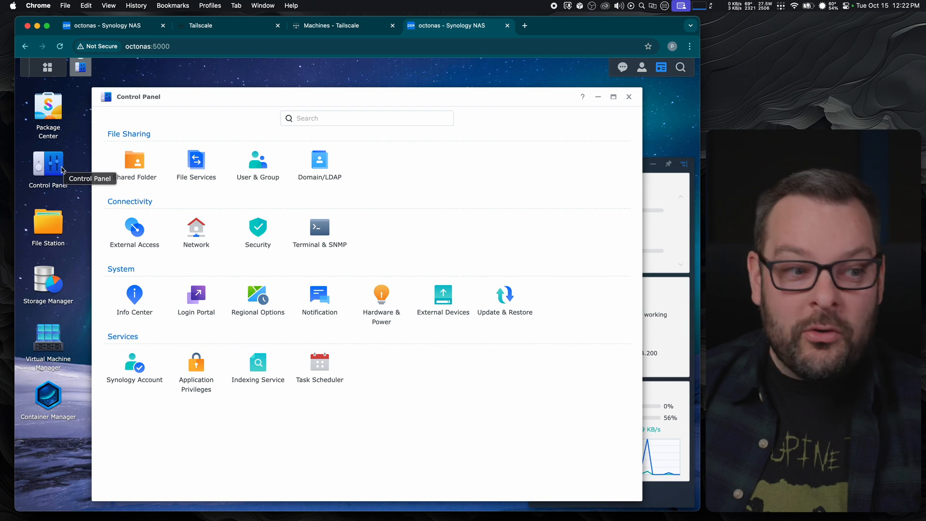
mouse_move(417, 238)
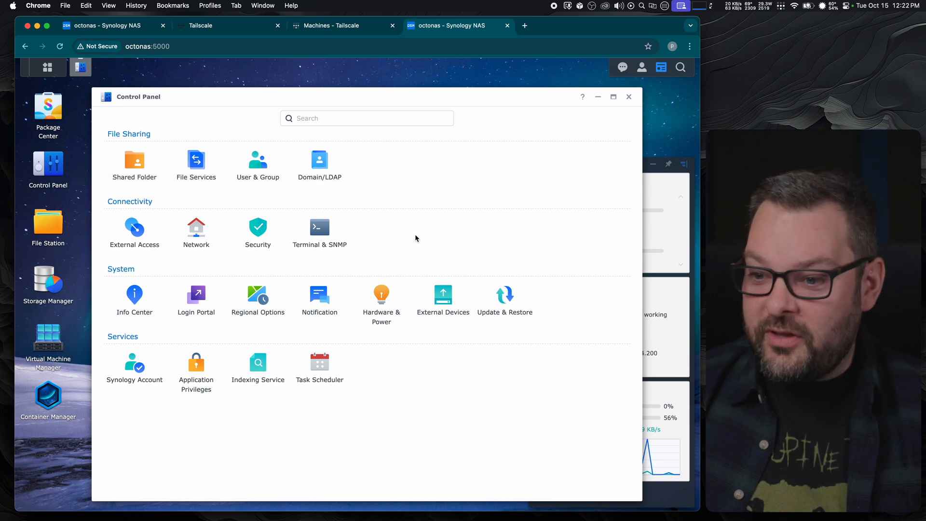
click(320, 361)
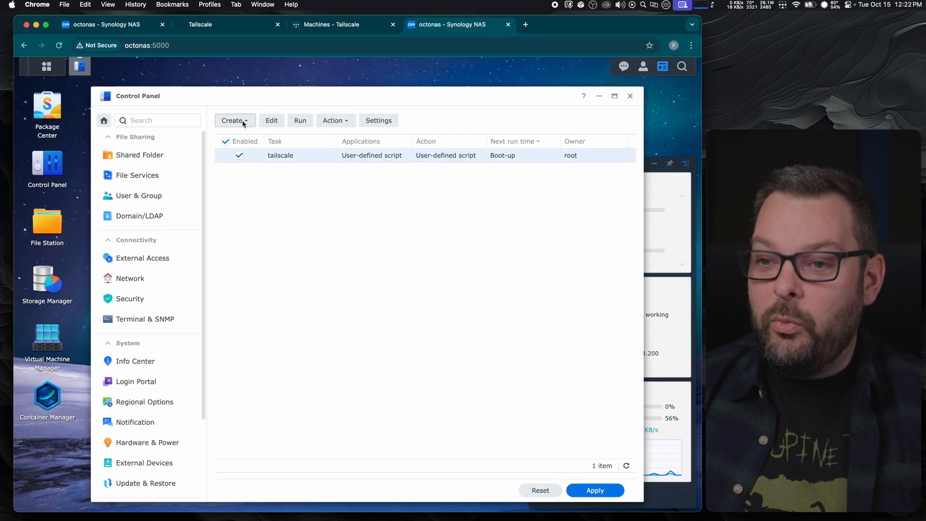
click(233, 121)
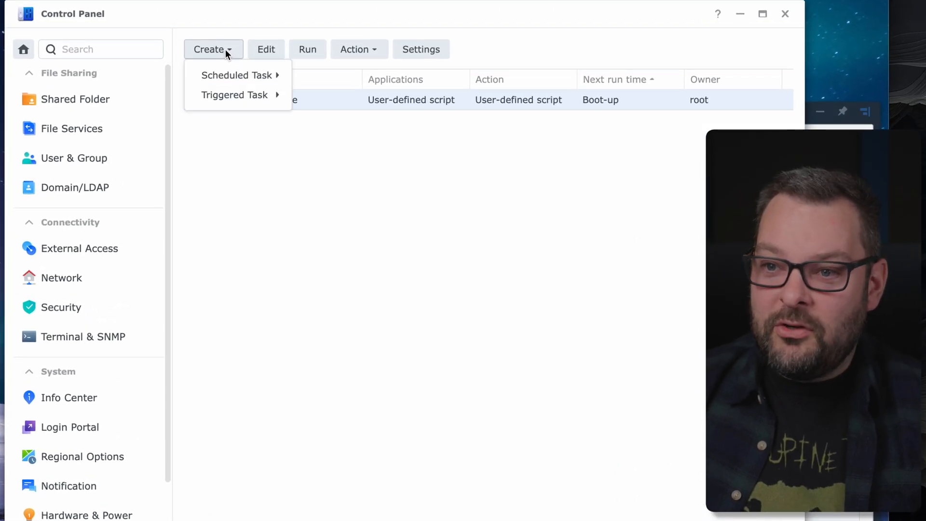
mouse_move(237, 75)
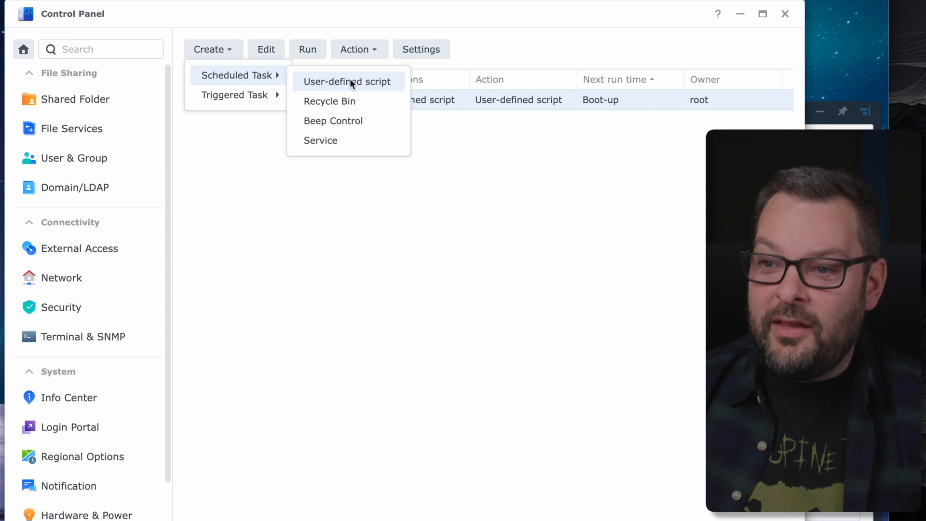
click(347, 81)
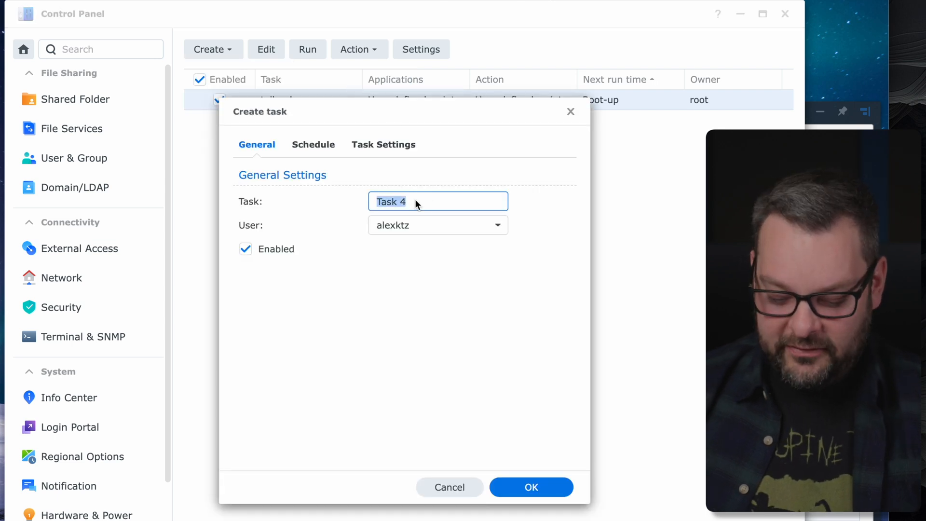
Step: Name the task 'tailscale-update' and set it to run as root
text(tailscale-update)
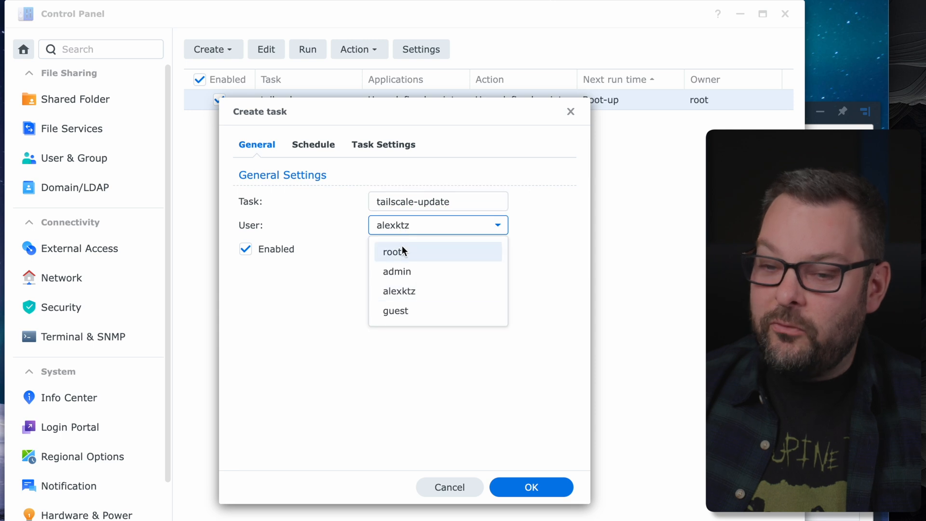
click(312, 145)
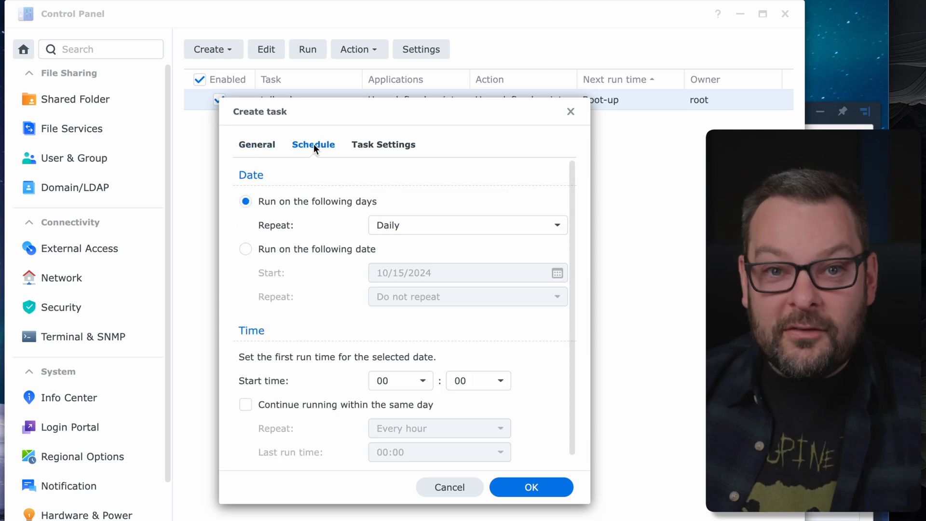
Step: Set the task to repeat weekly on Sunday only by dropping Saturday
click(468, 225)
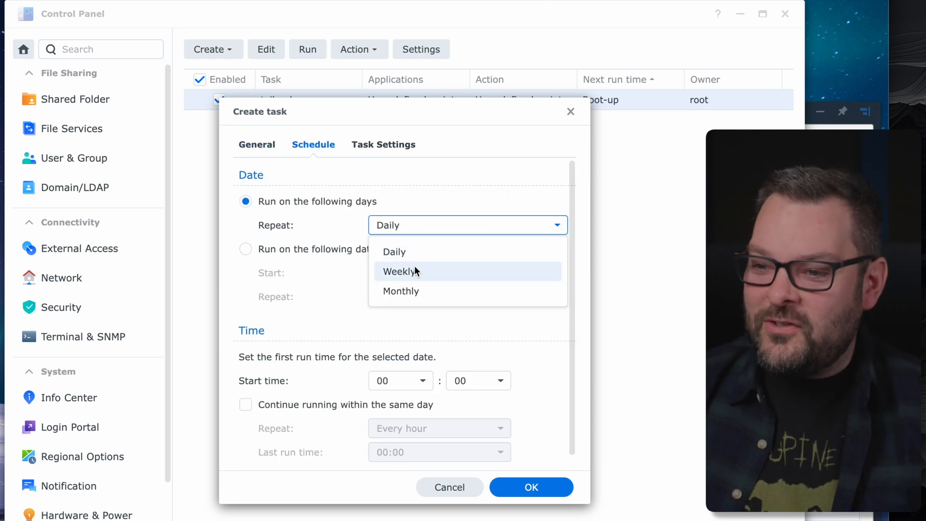
click(400, 271)
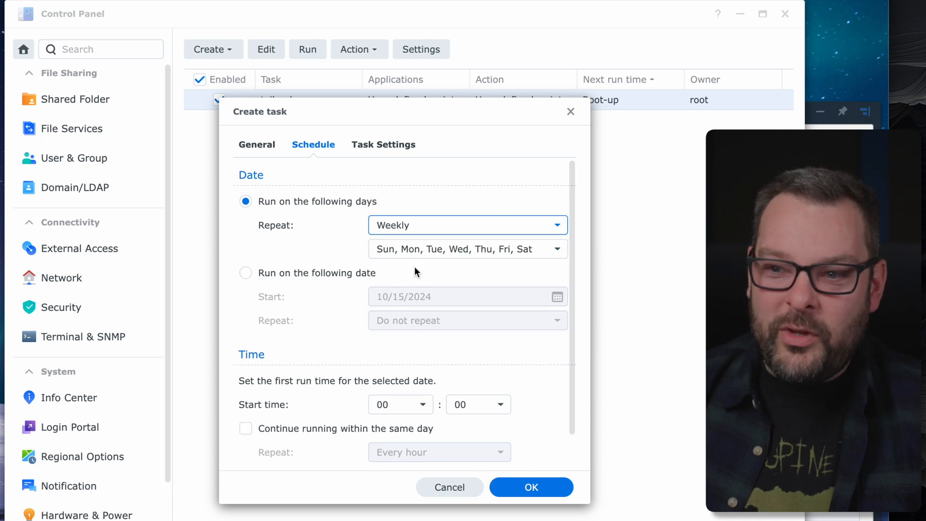
click(468, 248)
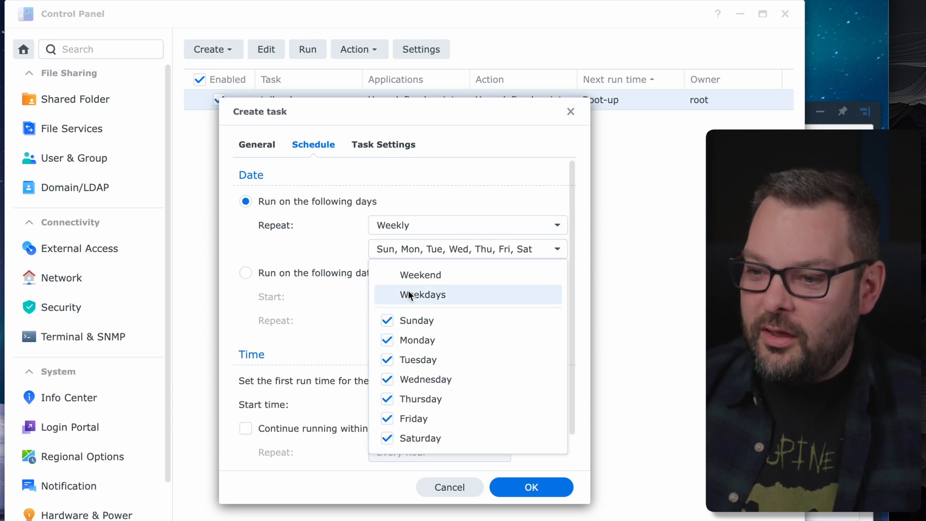
click(420, 275)
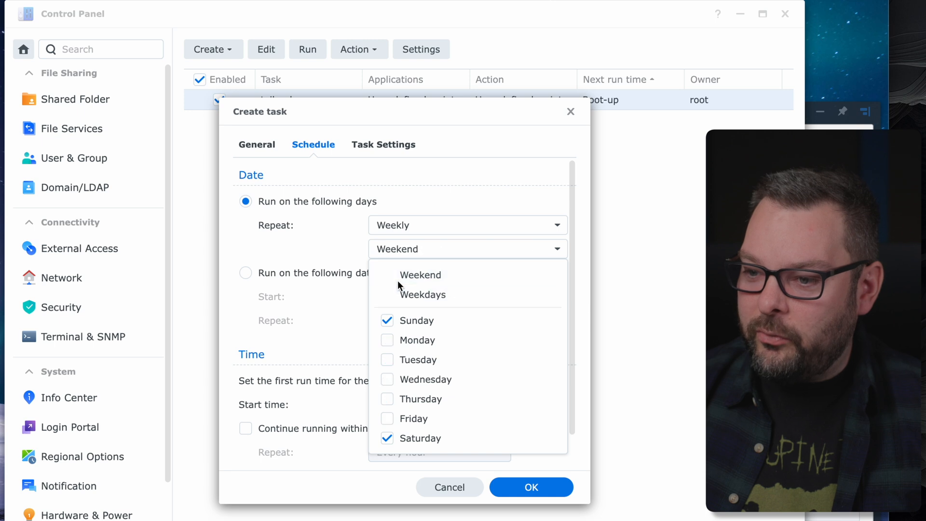
click(386, 438)
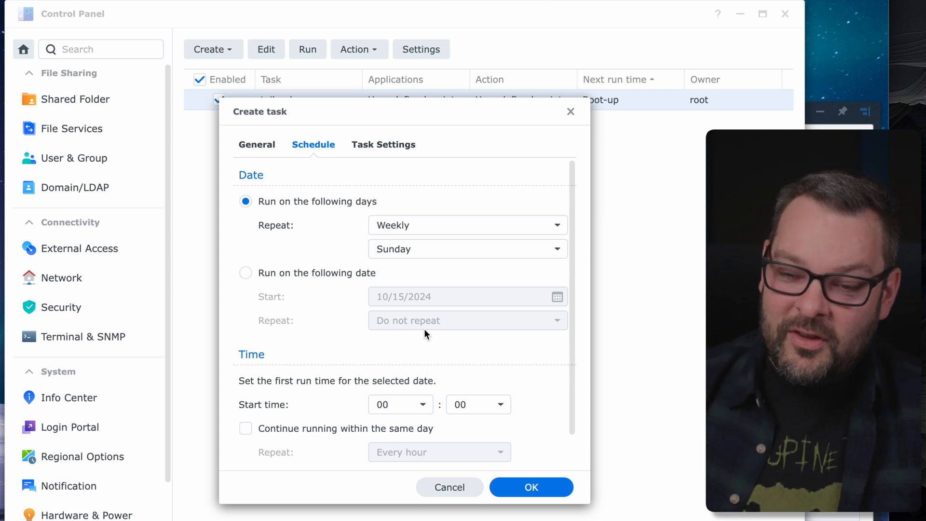
mouse_move(355, 175)
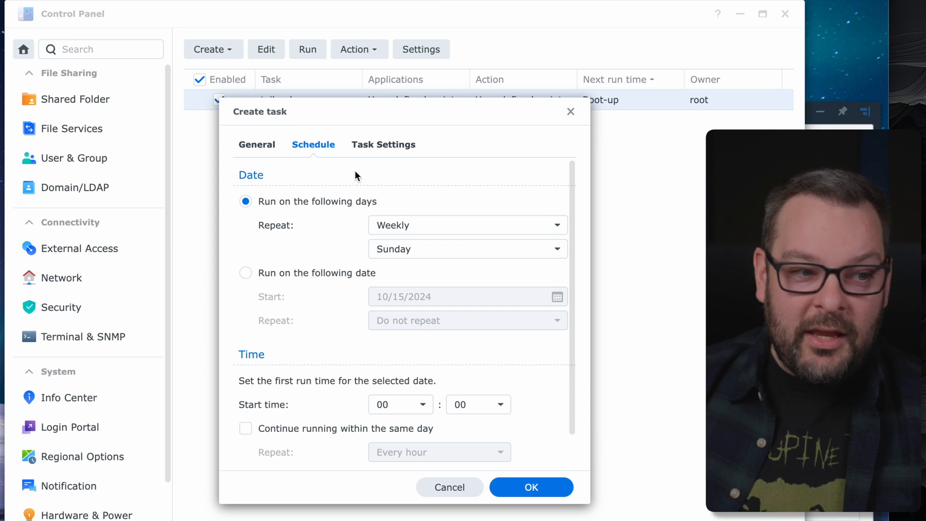
Step: Enter 'tailscale update --yes' as the task's user-defined script
click(384, 144)
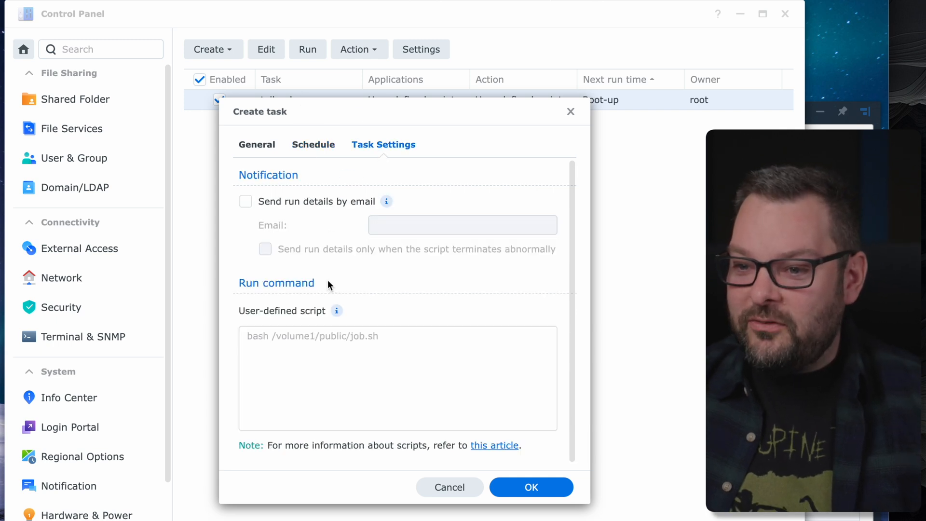
click(295, 370)
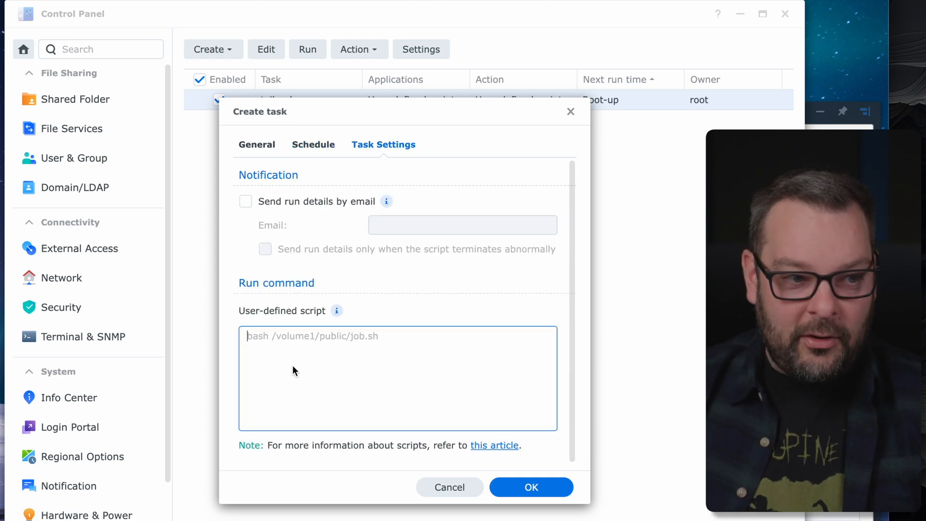
text(tailscale u)
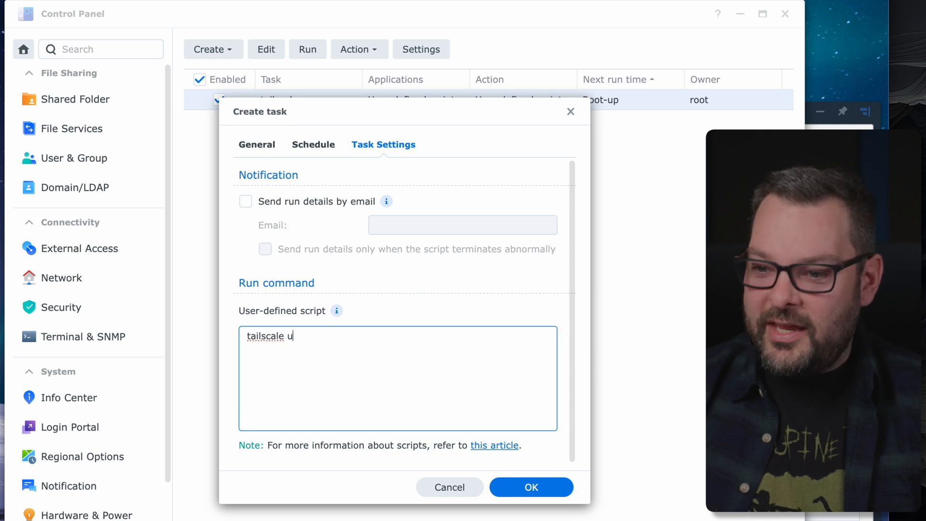
text(pdate --yes)
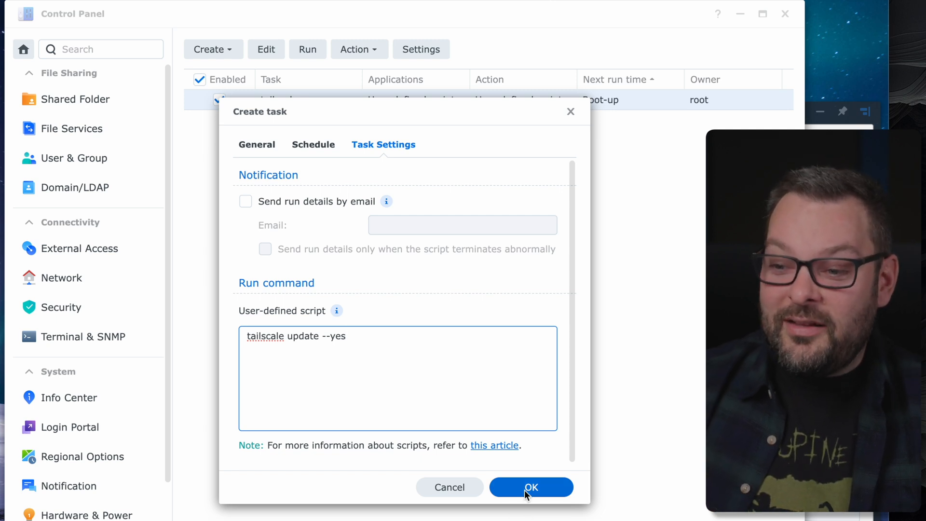
Step: Save the tailscale-update task, accepting the root warning and confirming with the account password
click(530, 487)
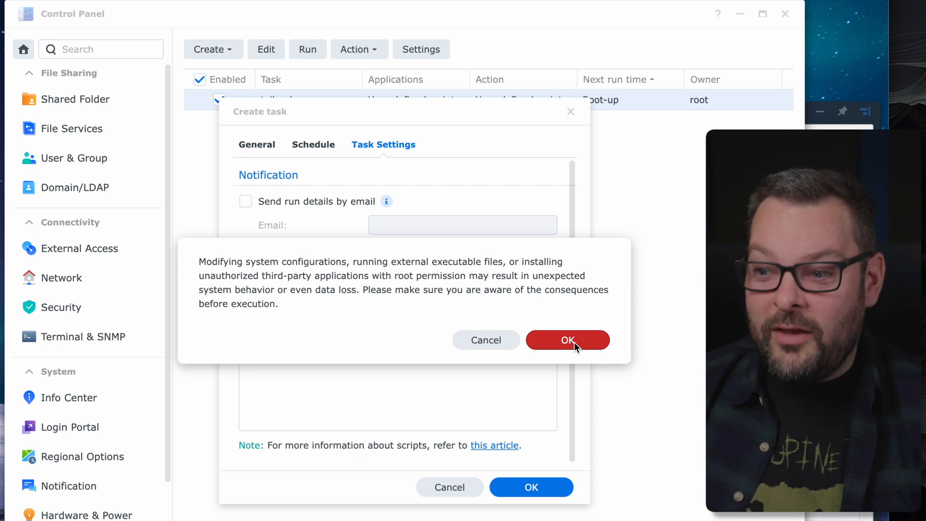
click(567, 340)
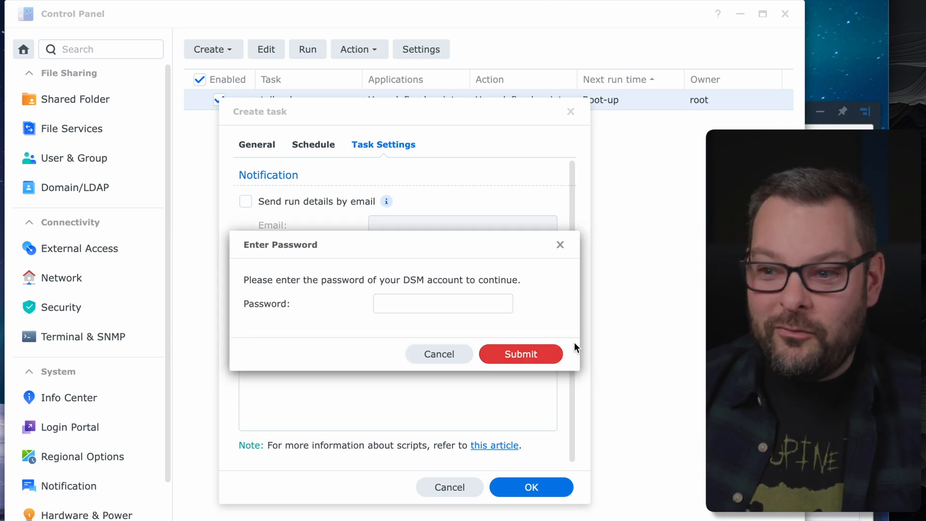
text(••••••)
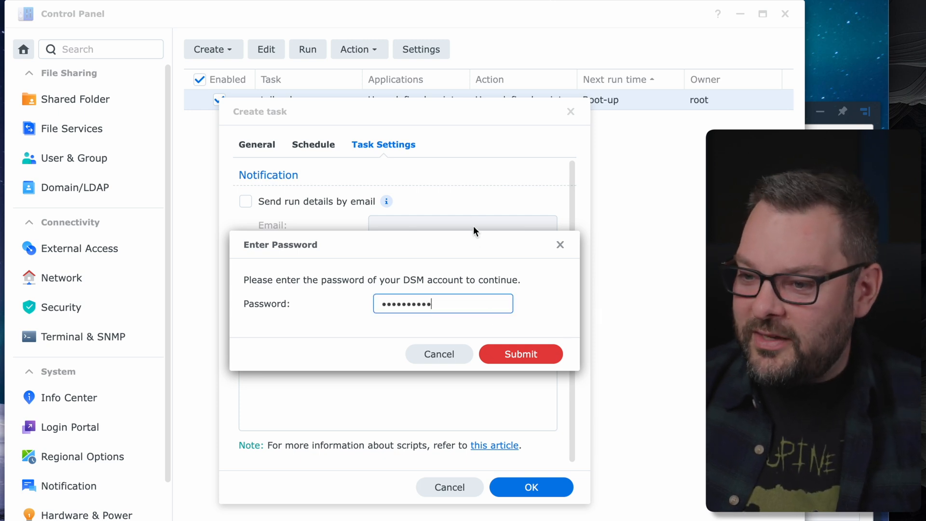
click(520, 354)
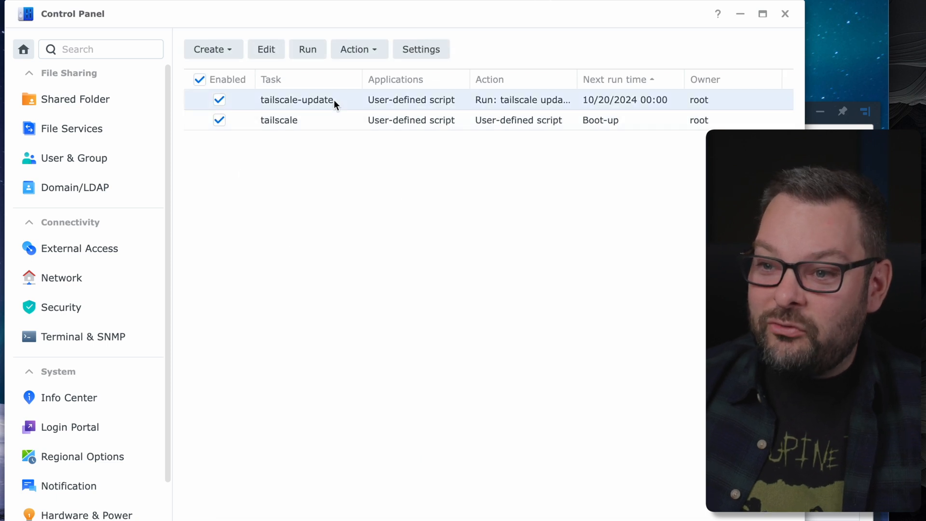
mouse_move(307, 63)
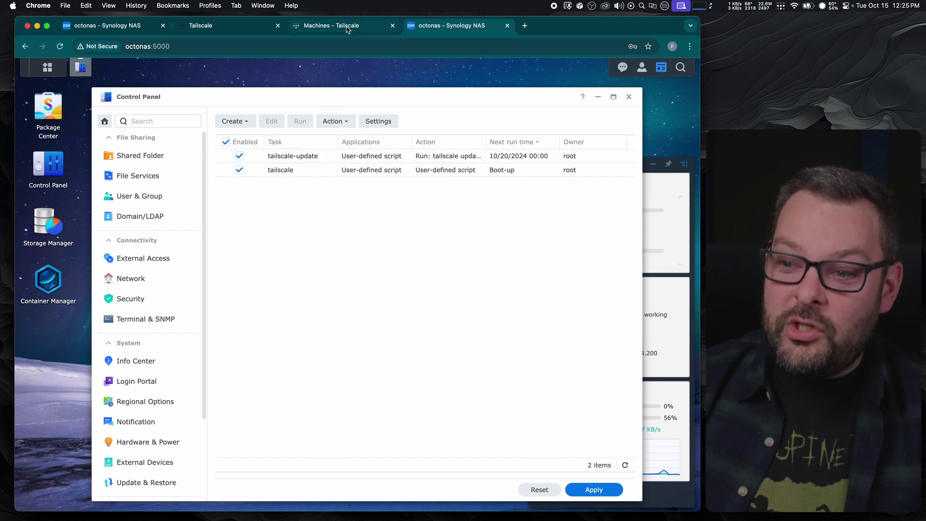
Step: Show the Tailscale machines list, briefly checking the Synology task list in between
click(333, 25)
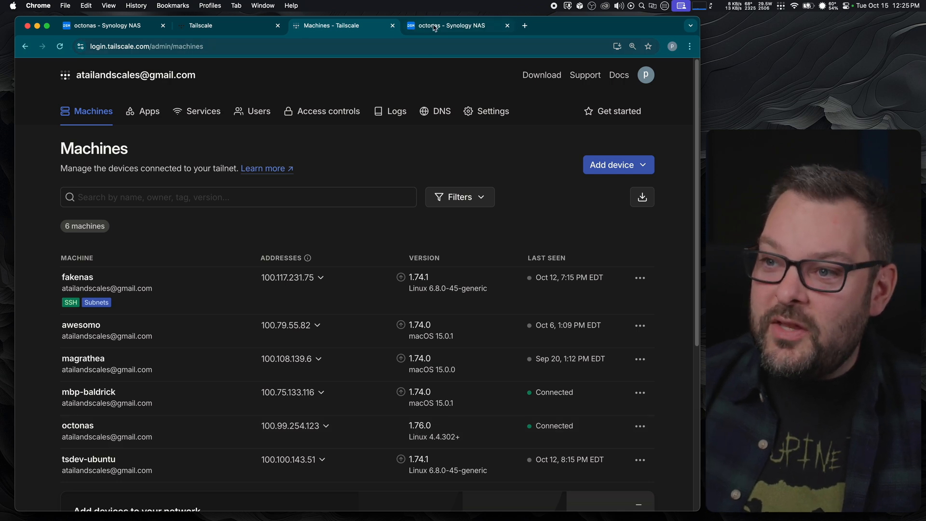
click(451, 25)
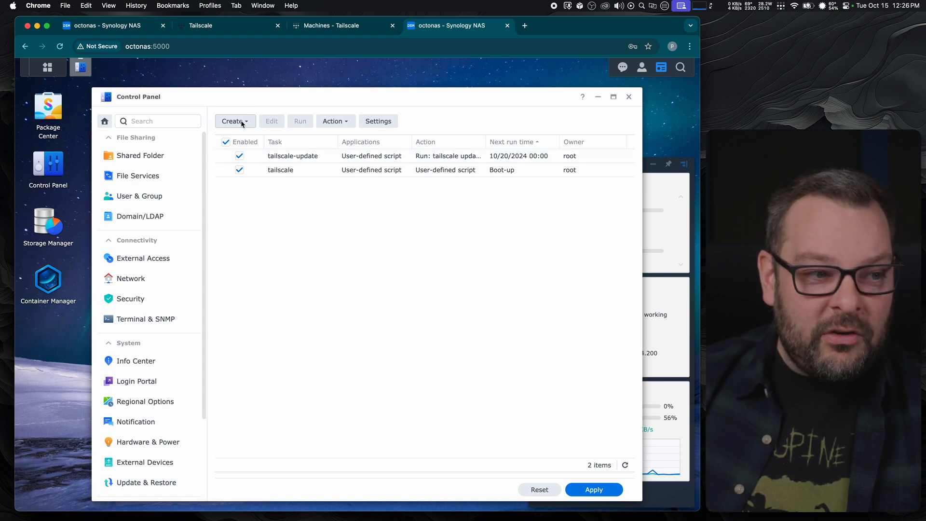
mouse_move(326, 33)
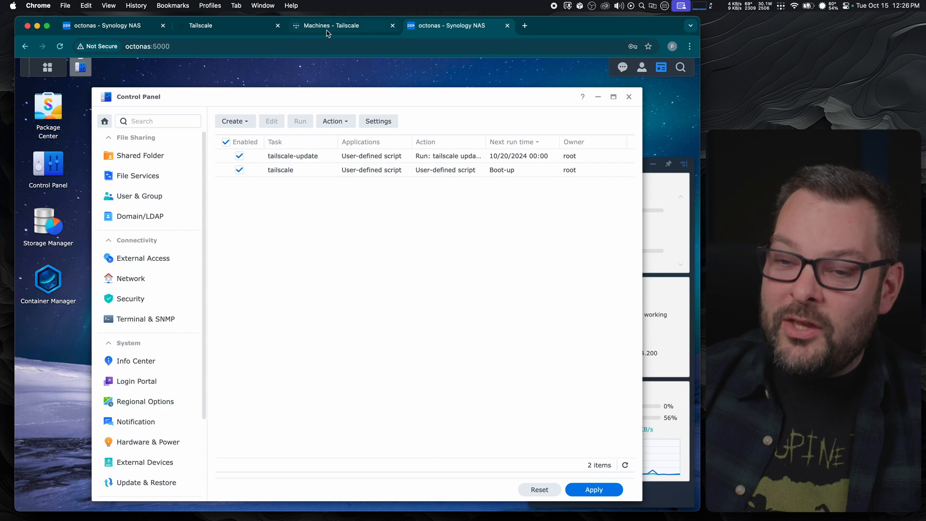
click(331, 25)
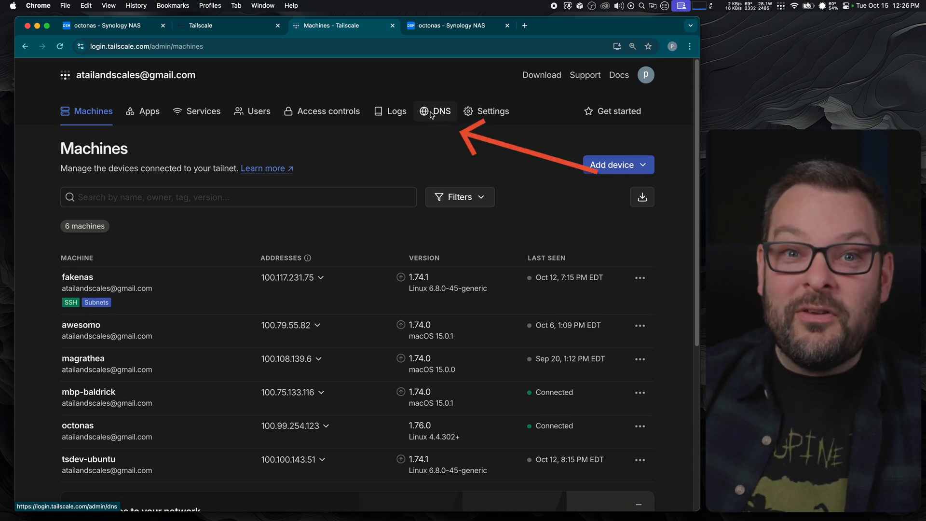
Step: View the tailnet DNS settings showing velociraptor-noodlefish.ts.net and the nameservers
click(442, 111)
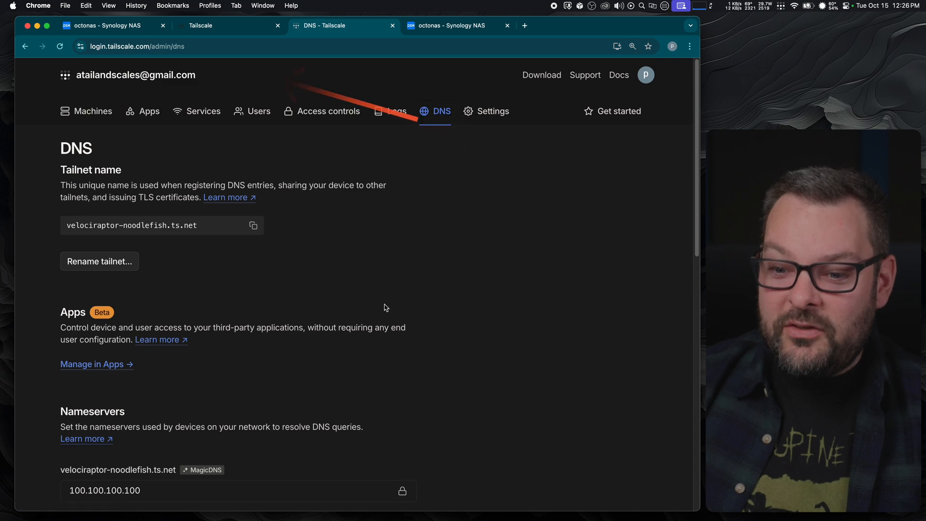
scroll(down, 3)
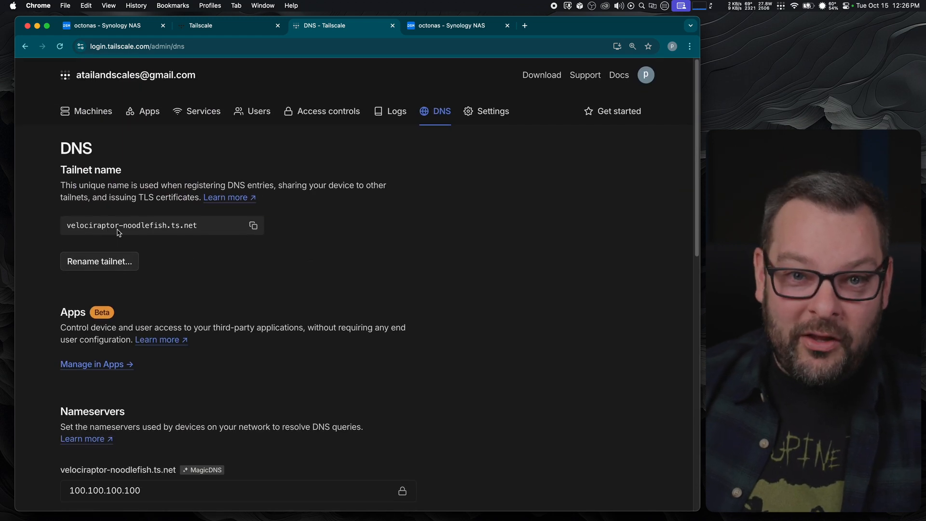
mouse_move(125, 236)
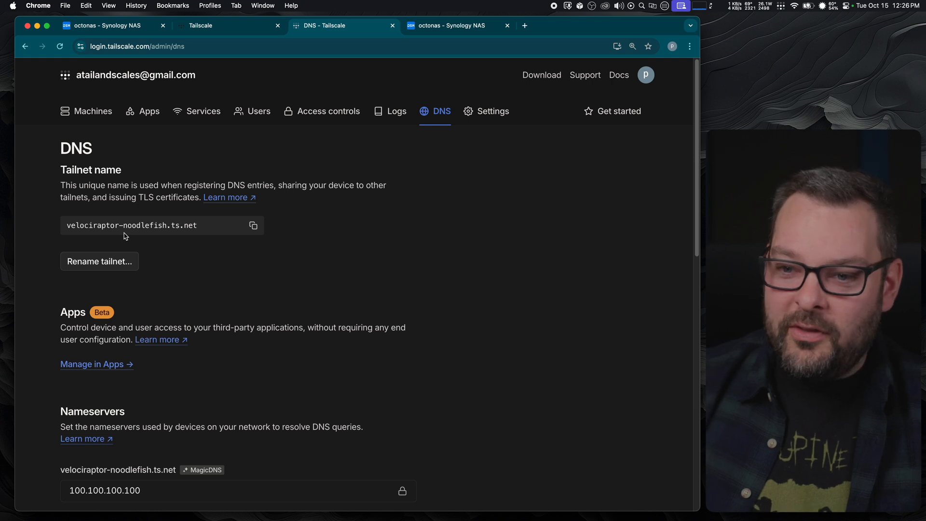
click(99, 262)
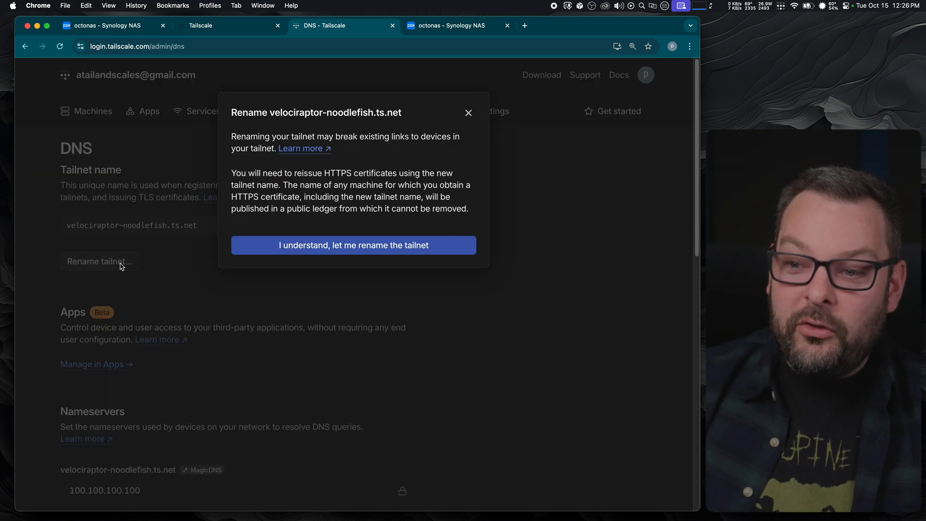
click(353, 245)
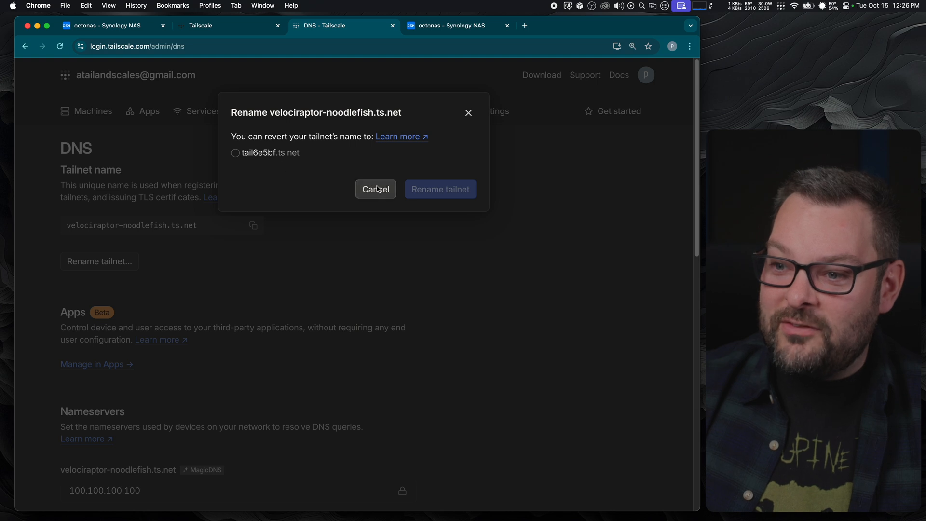
click(376, 189)
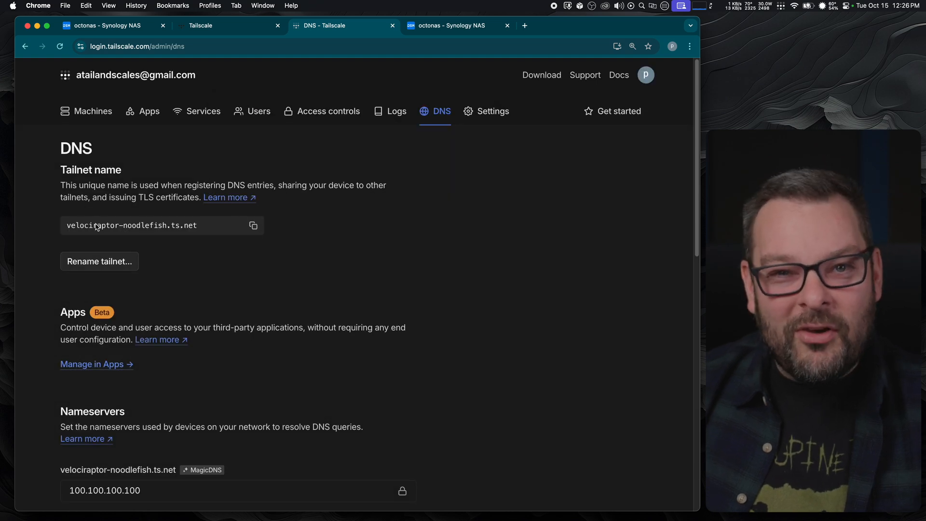
mouse_move(150, 252)
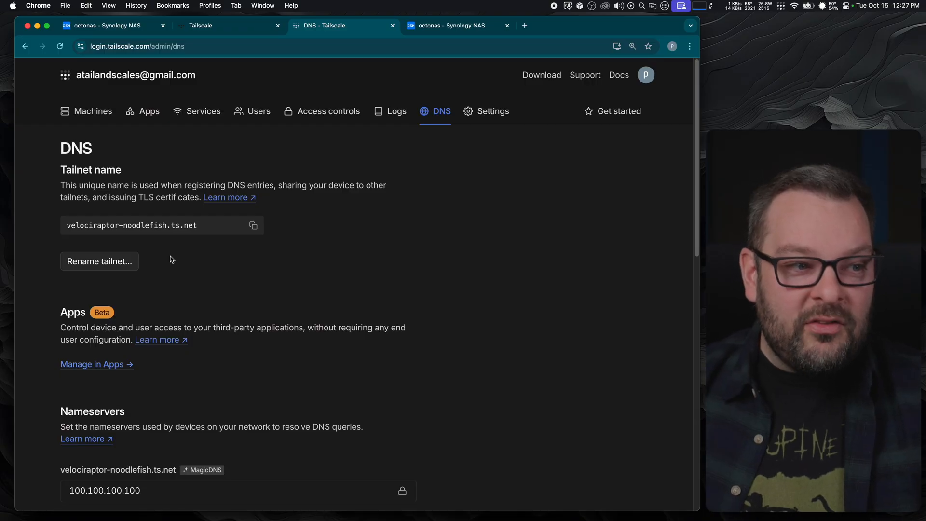
mouse_move(341, 163)
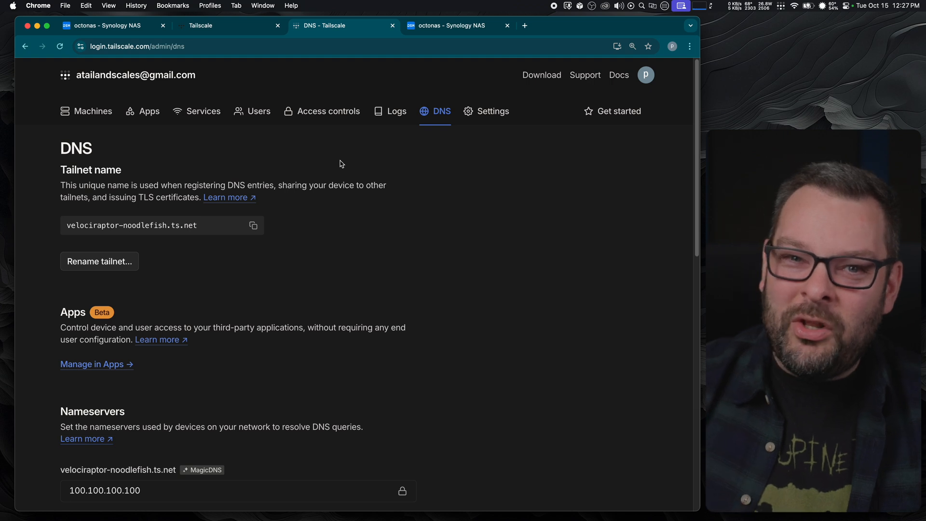
mouse_move(396, 87)
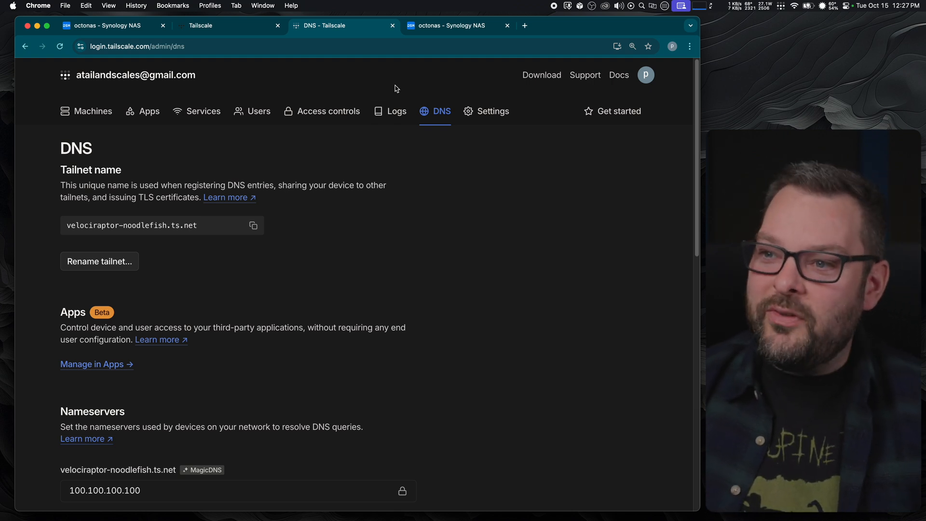
Step: In DSM Task Scheduler, create a new scheduled user-defined script task tailscale-cert run as root
click(454, 25)
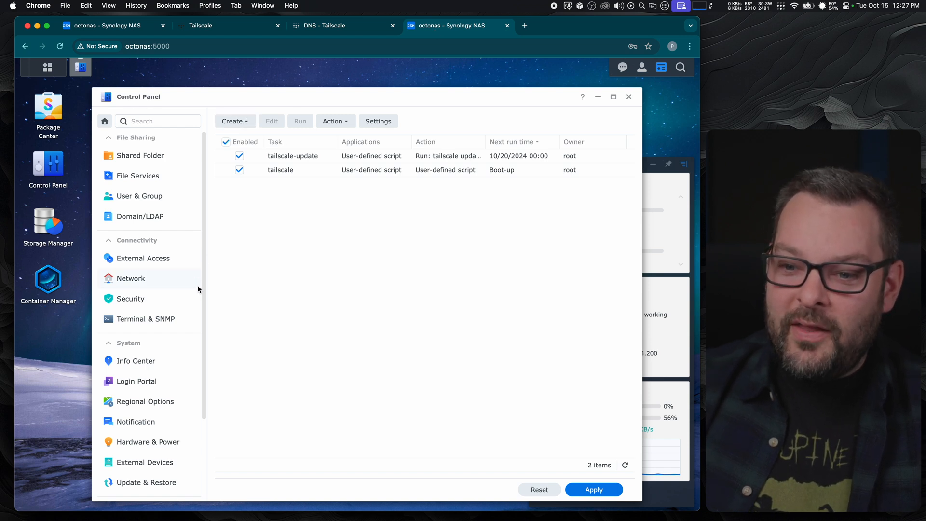
scroll(down, 3)
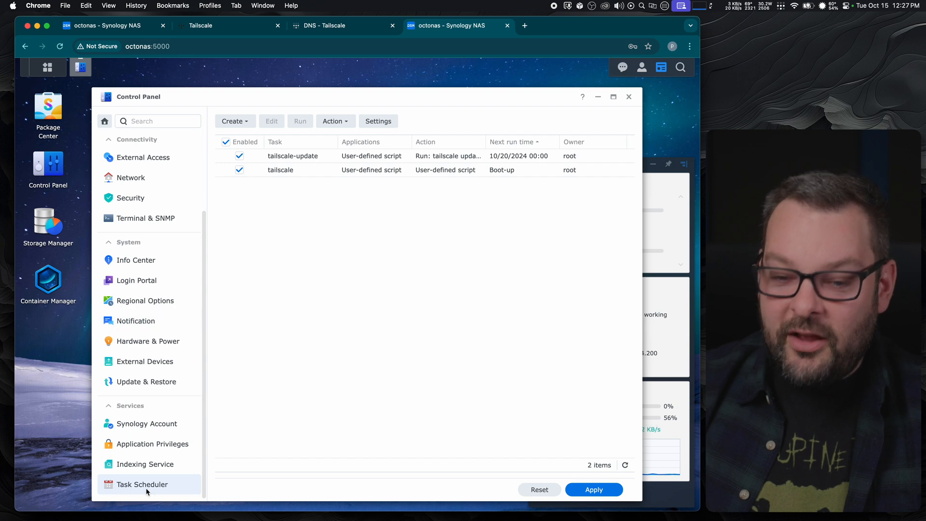
click(233, 121)
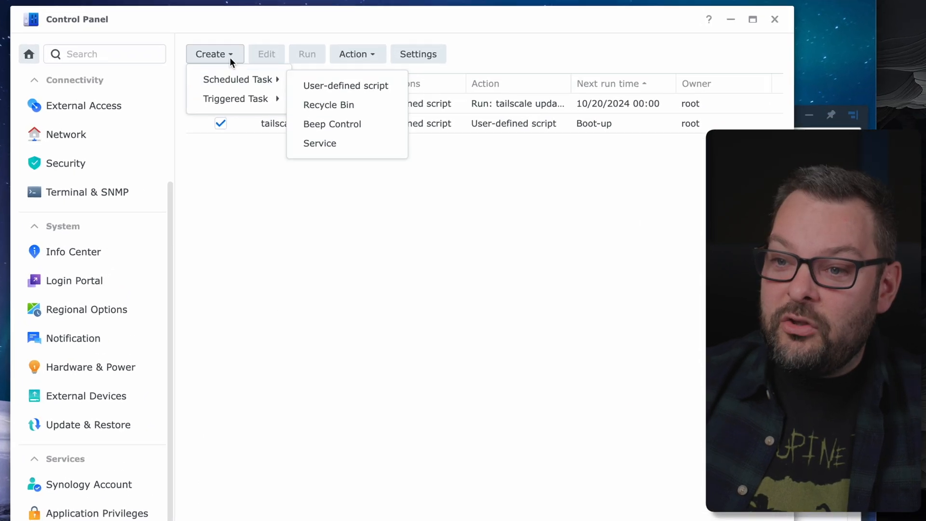
mouse_move(337, 83)
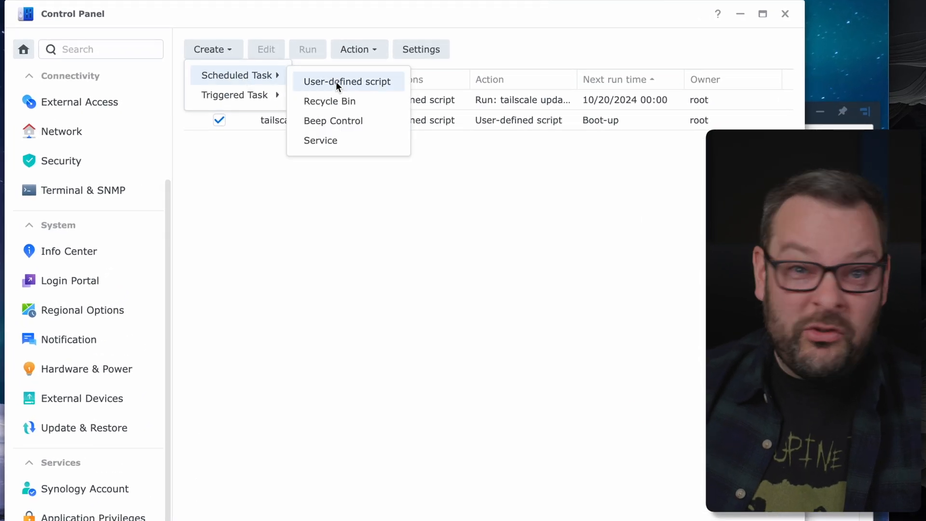
click(347, 81)
text(tailscale-cert)
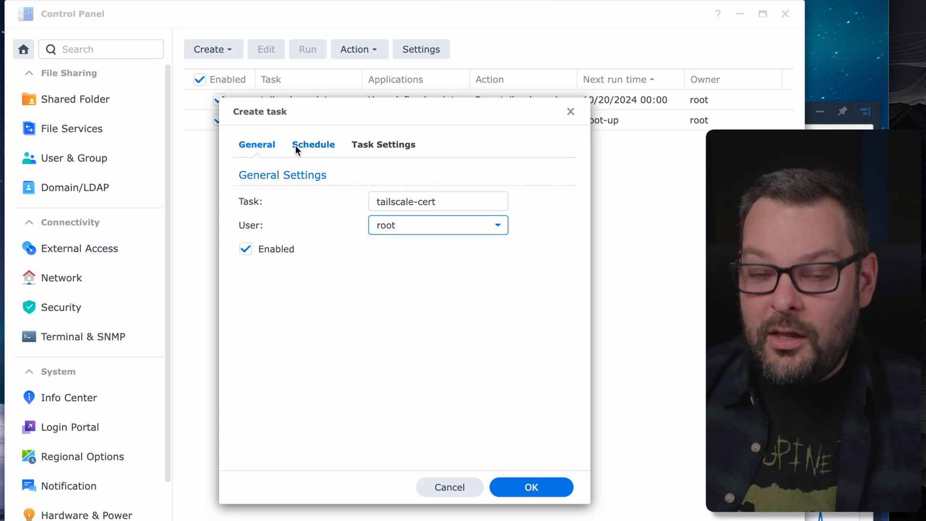
Step: Set the task to repeat monthly on the first Monday at 00:00
click(312, 145)
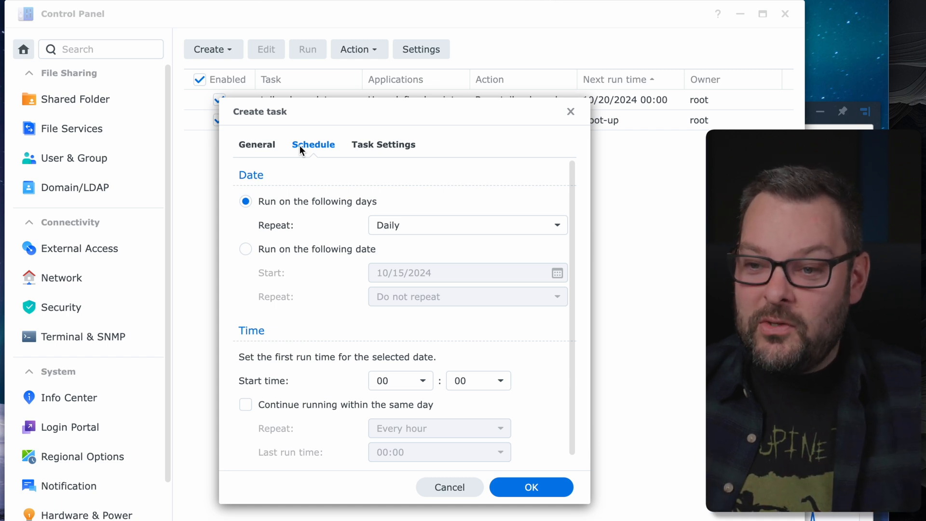
mouse_move(345, 212)
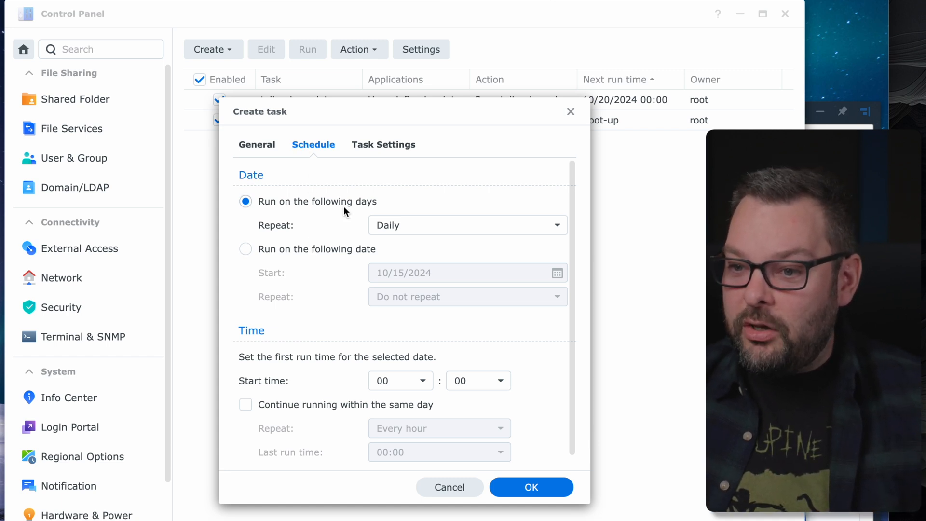
click(467, 225)
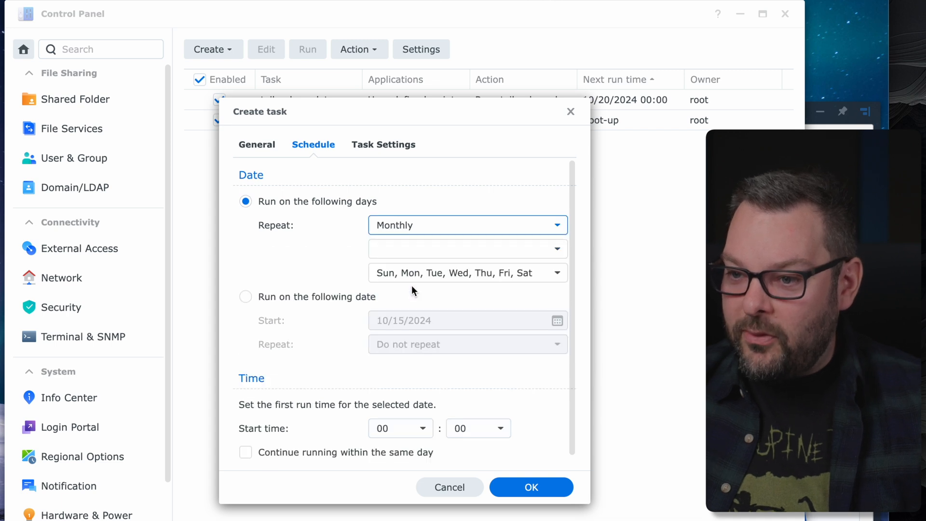
click(468, 272)
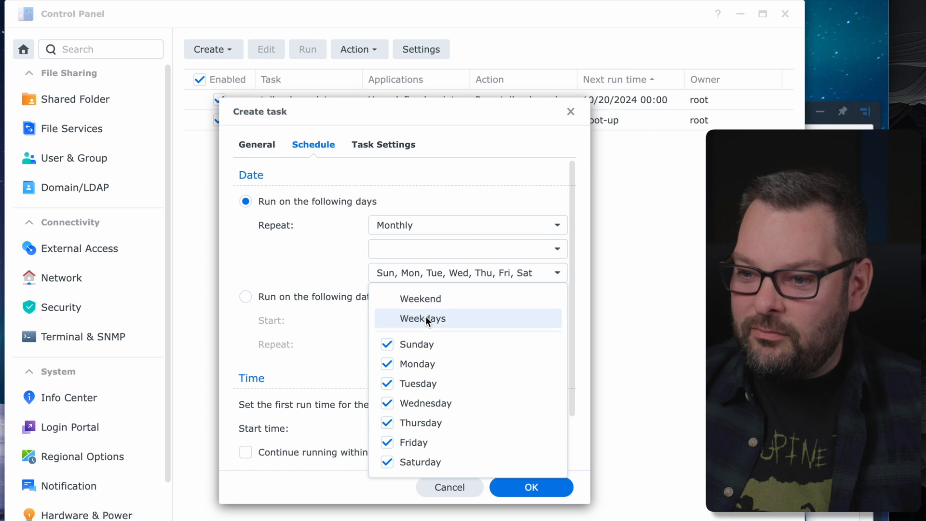
click(423, 318)
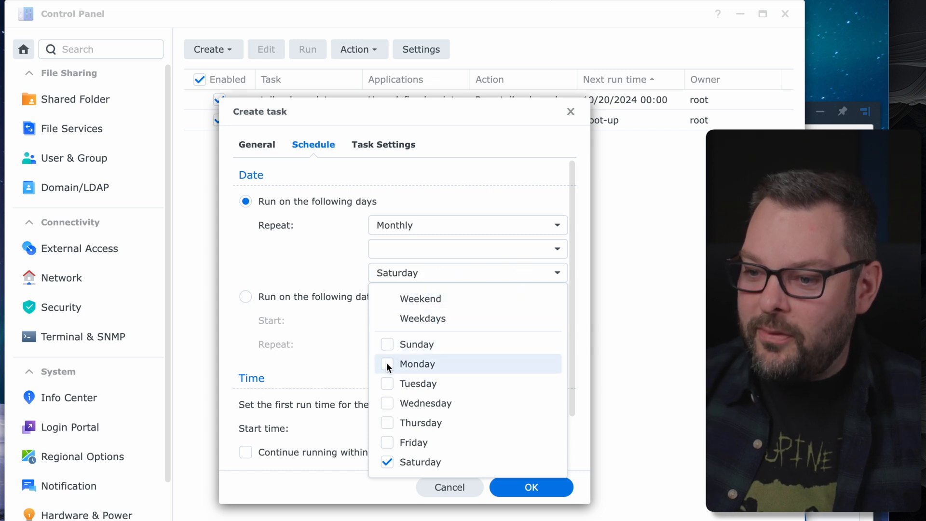
click(417, 364)
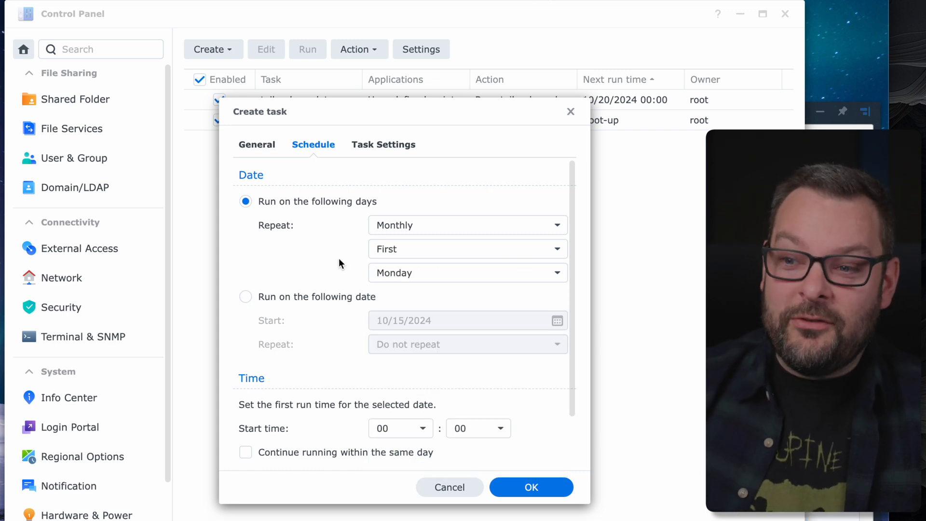
mouse_move(499, 259)
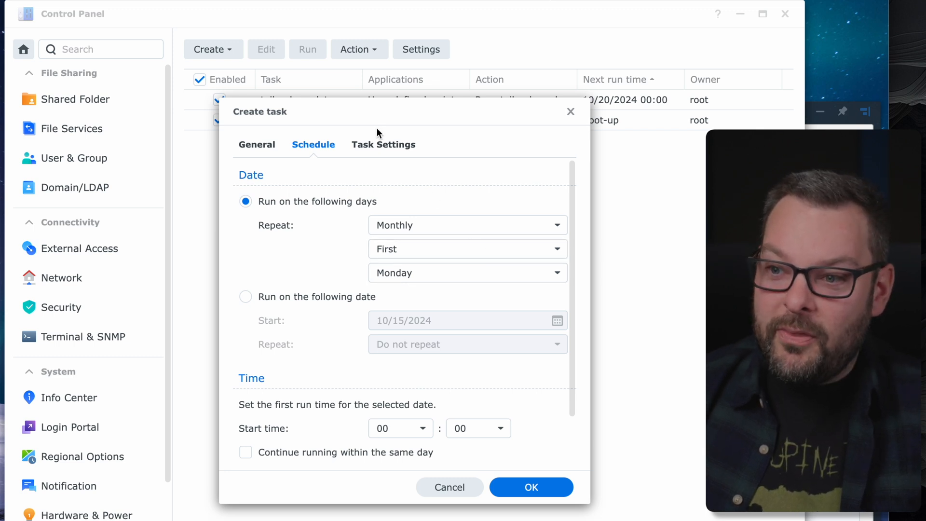
click(384, 145)
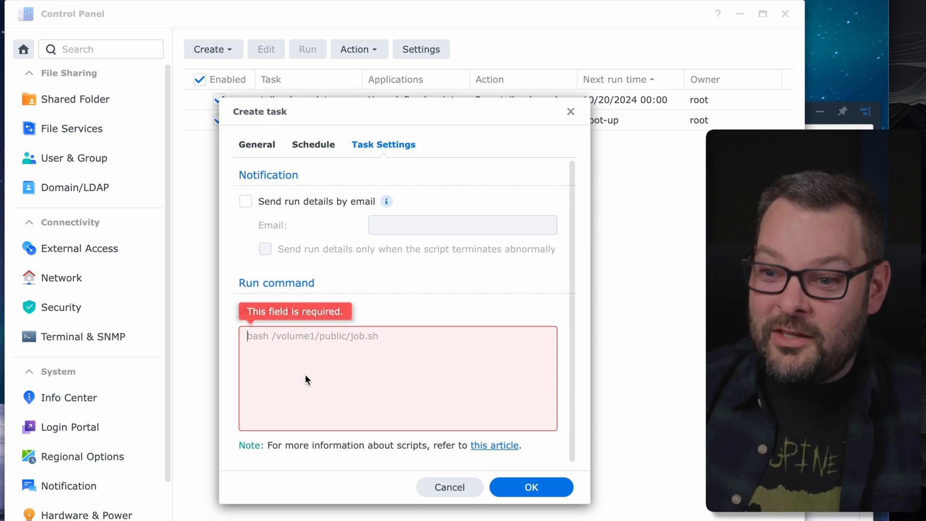
Step: Save the task with command 'tailscale configure synology-cert', accepting the root warning and password prompt
text(tailscale configure synology-cert)
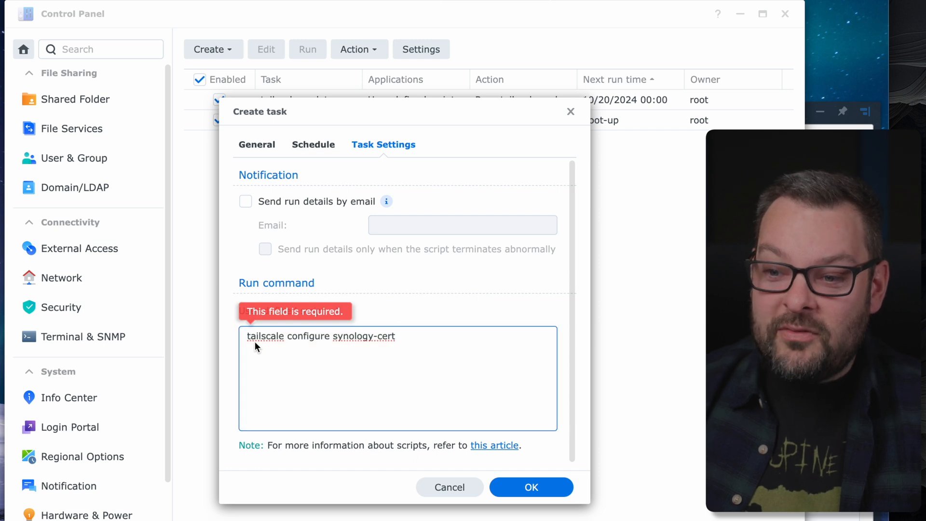
mouse_move(351, 351)
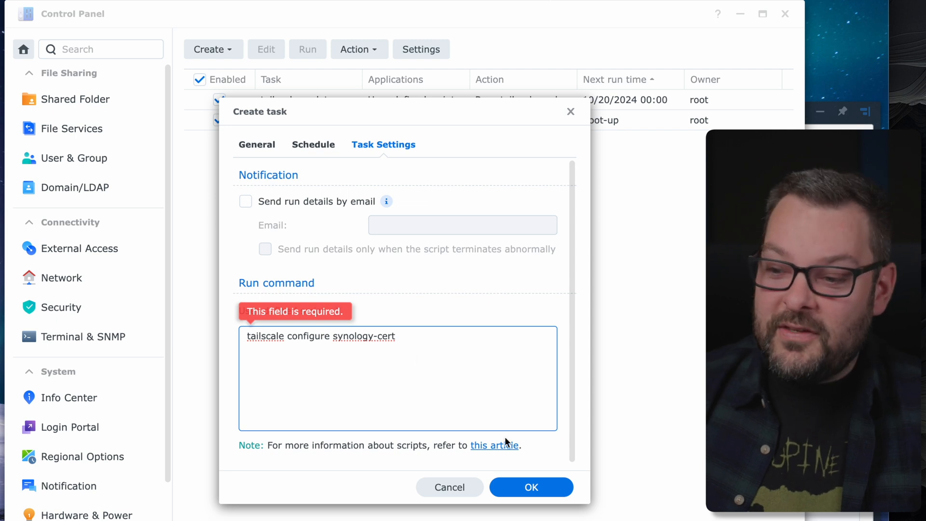
click(531, 486)
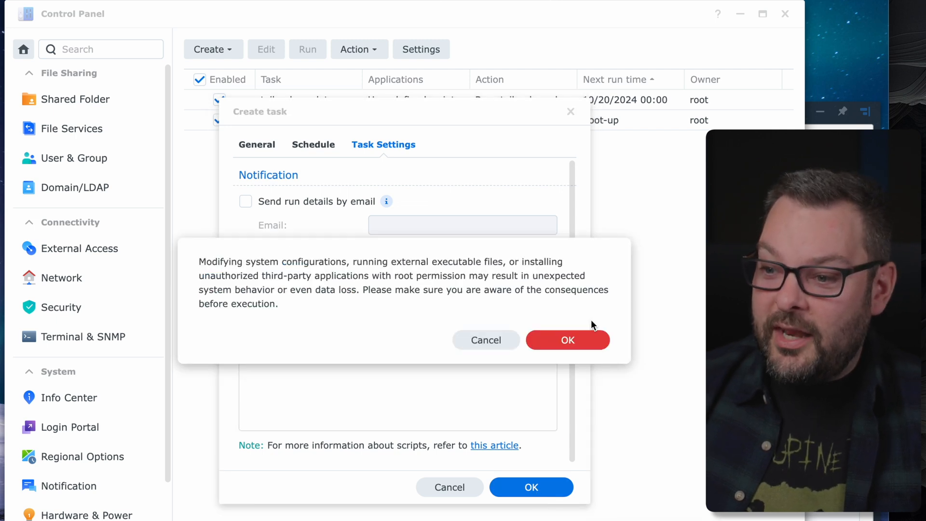
click(567, 339)
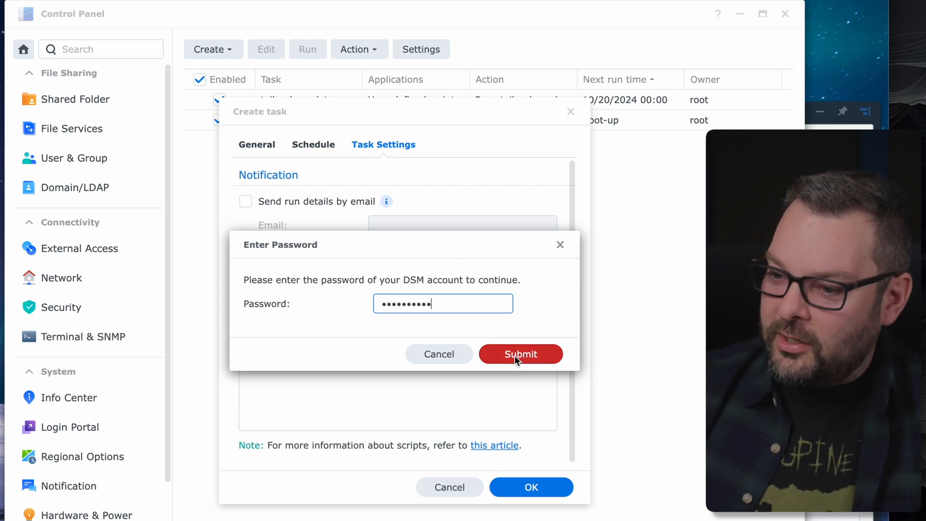
click(520, 354)
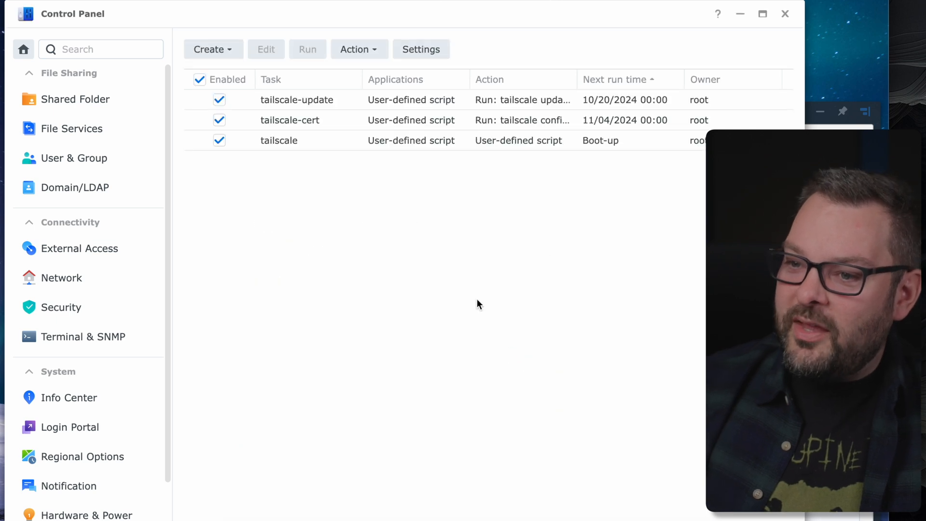
click(289, 119)
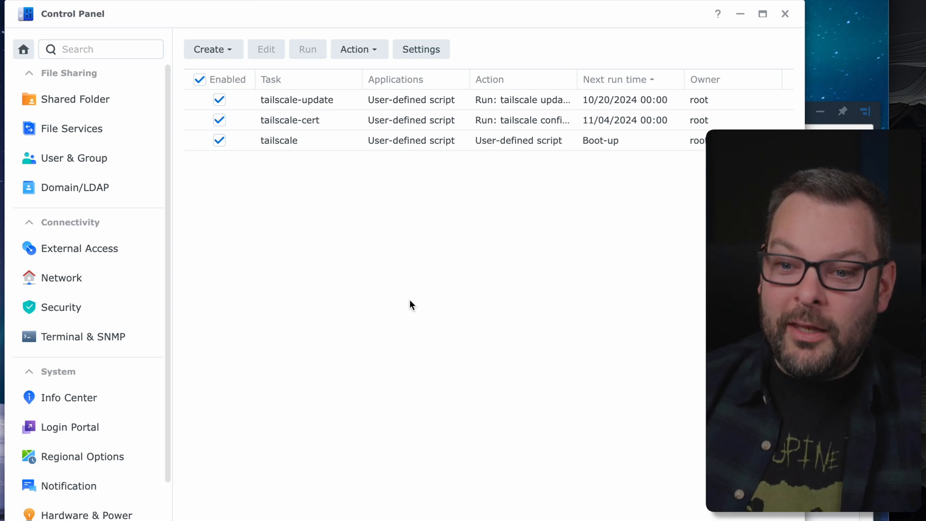
Step: Show the Security certificates list with the octonas.velociraptor-noodlefish.ts.net Tailnet certificate
click(62, 307)
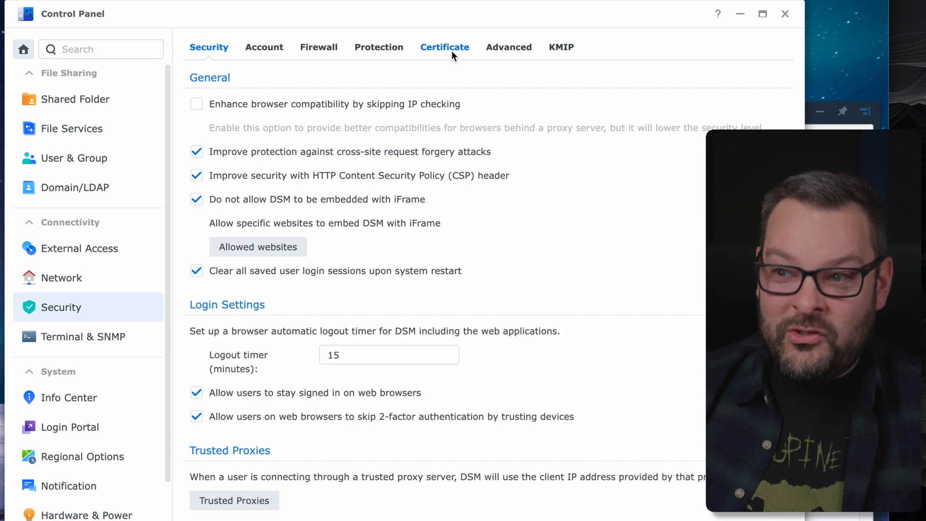
click(443, 47)
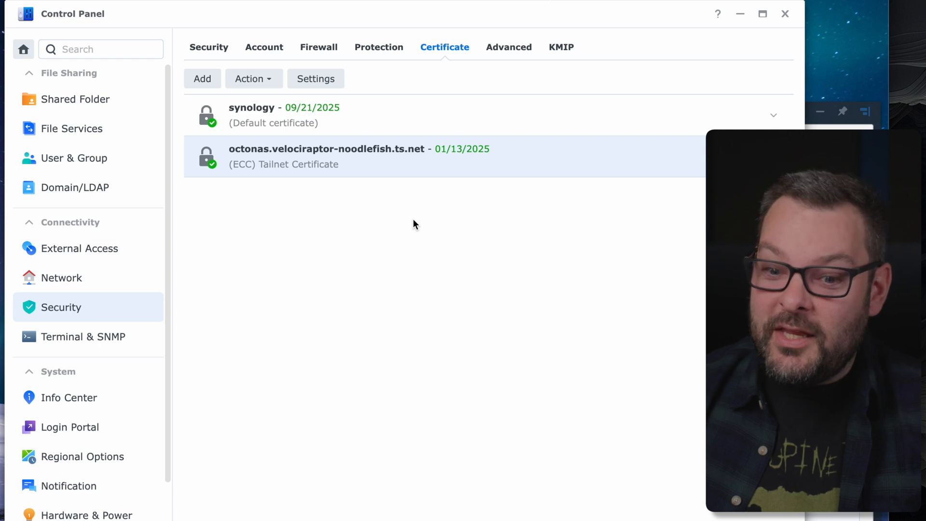
mouse_move(457, 159)
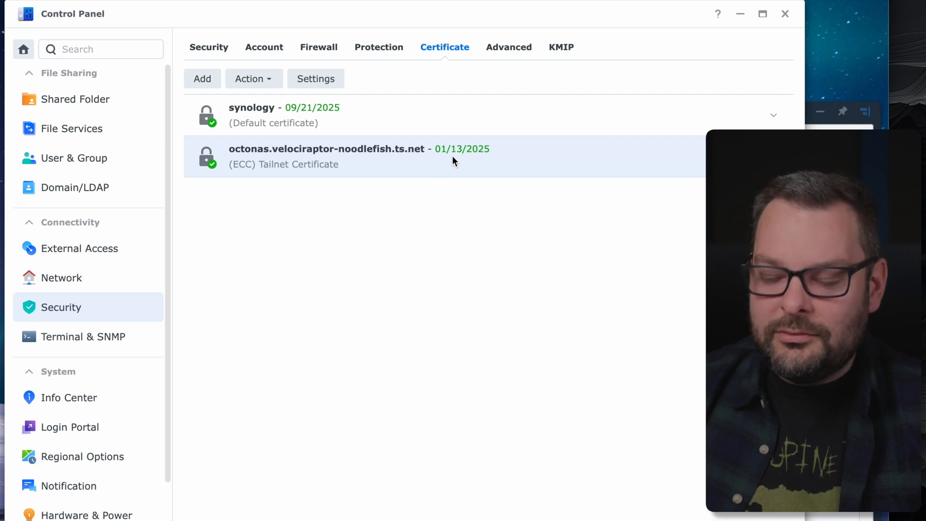
mouse_move(432, 168)
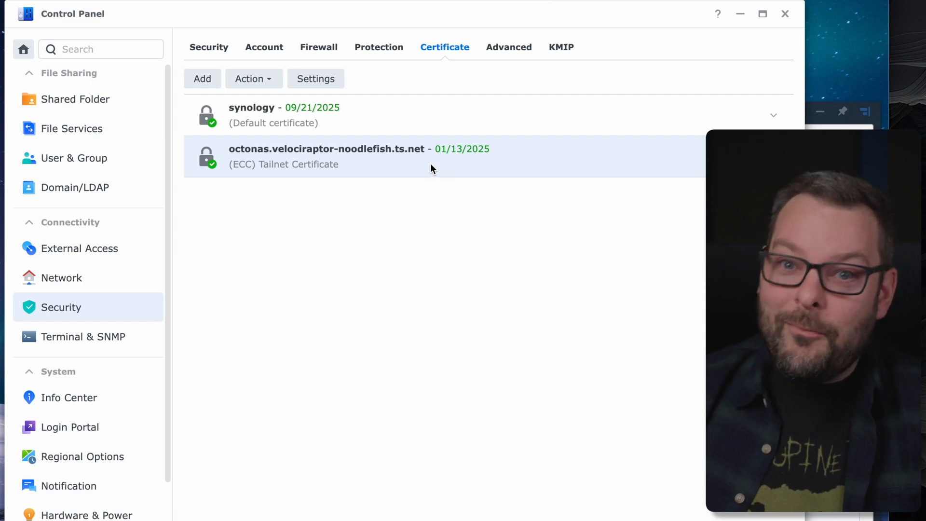
mouse_move(588, 272)
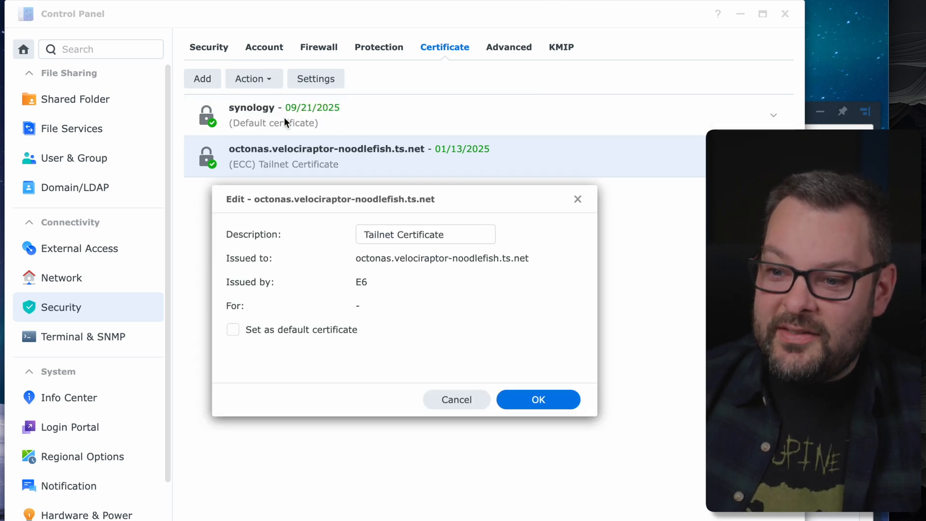
Step: Set the Tailnet certificate as the default certificate and confirm
click(232, 330)
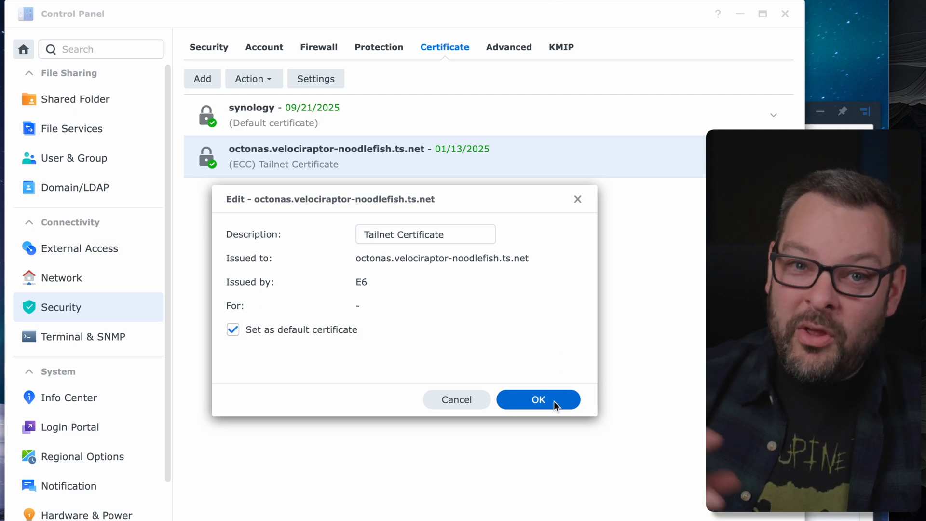
click(538, 400)
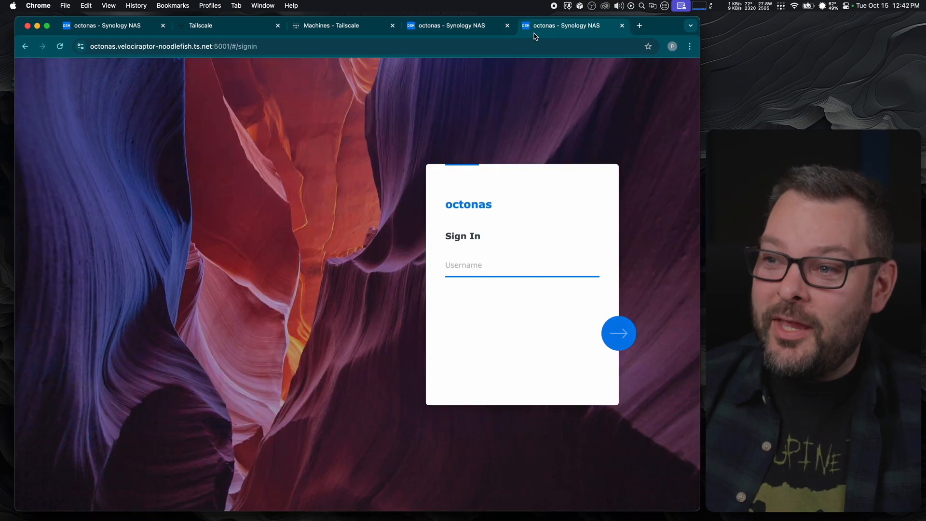
click(79, 46)
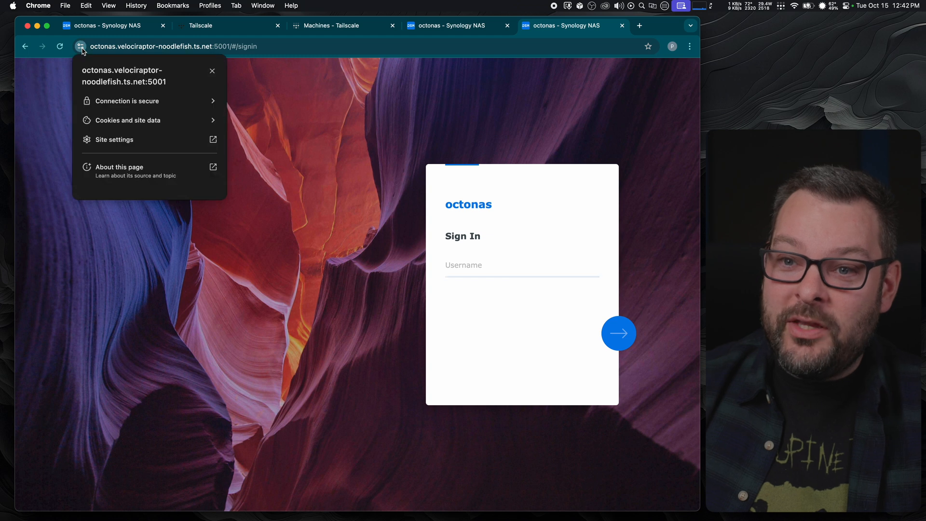
mouse_move(166, 105)
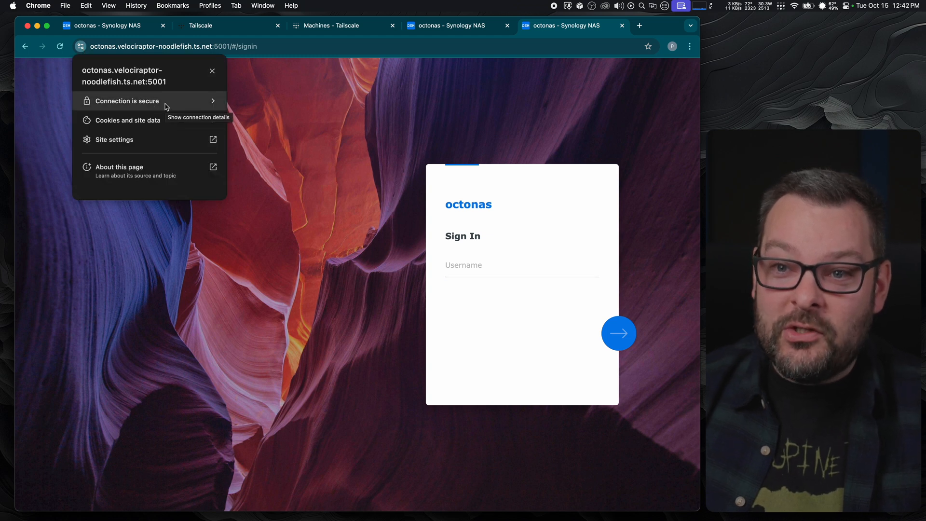
mouse_move(123, 83)
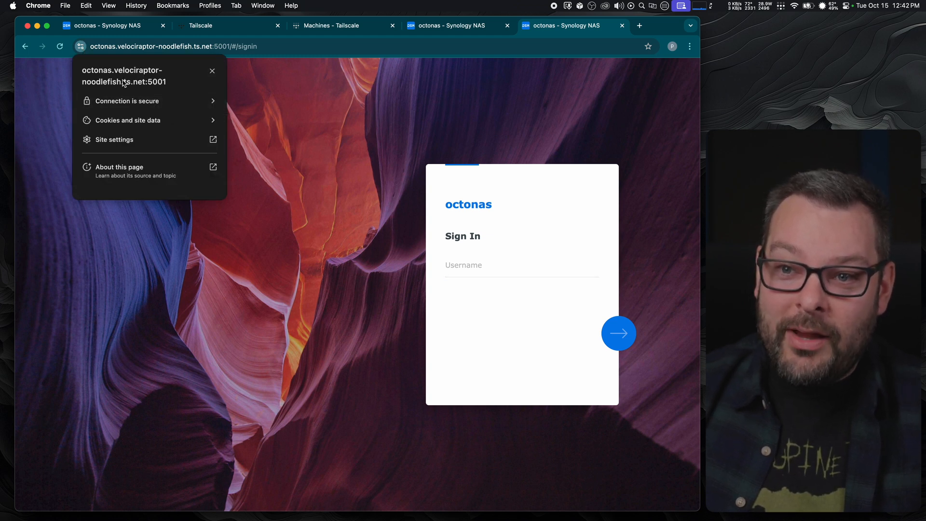
click(127, 101)
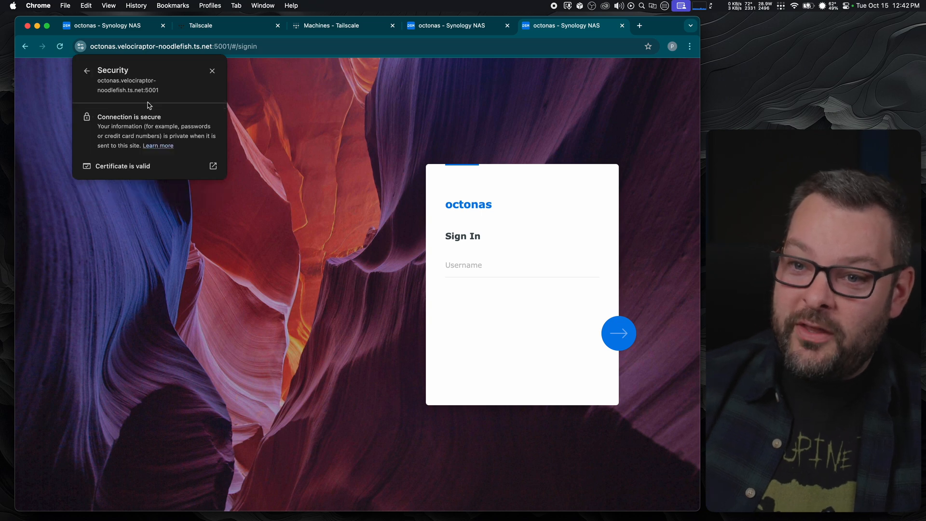
mouse_move(141, 168)
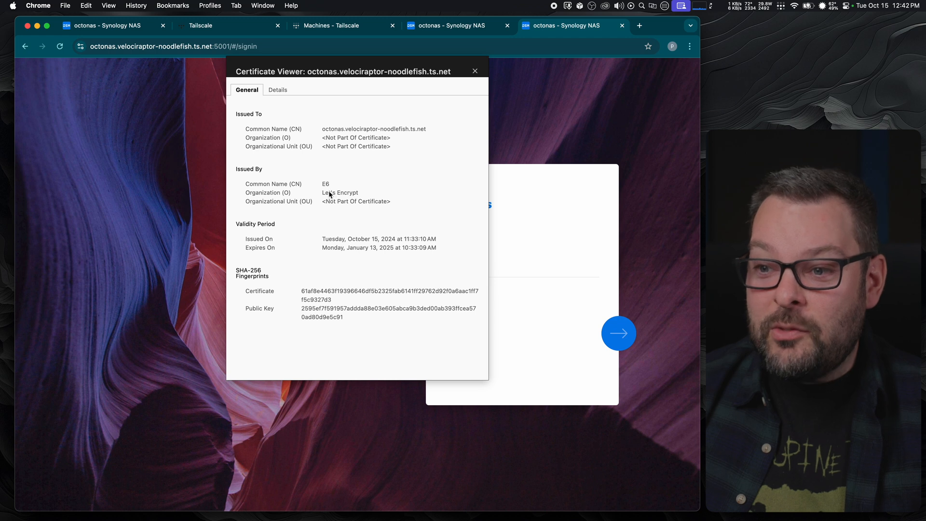
mouse_move(363, 254)
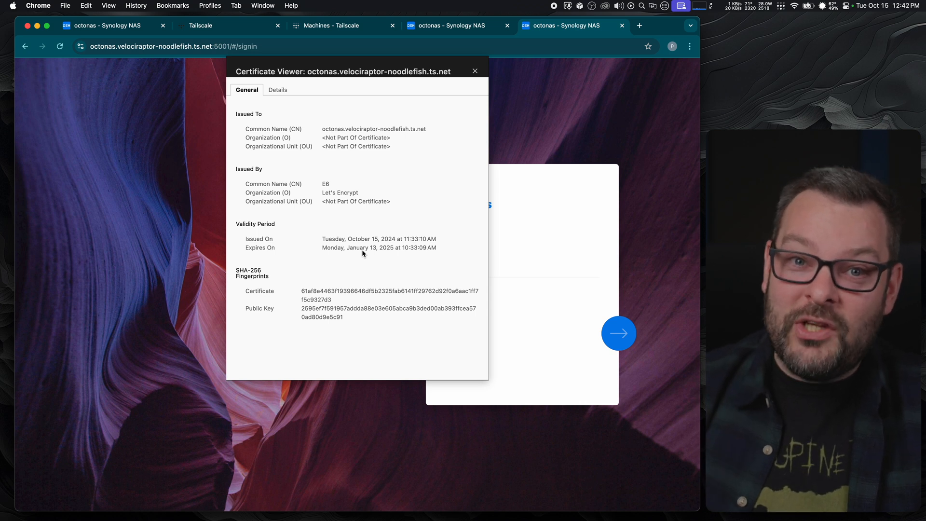
mouse_move(352, 241)
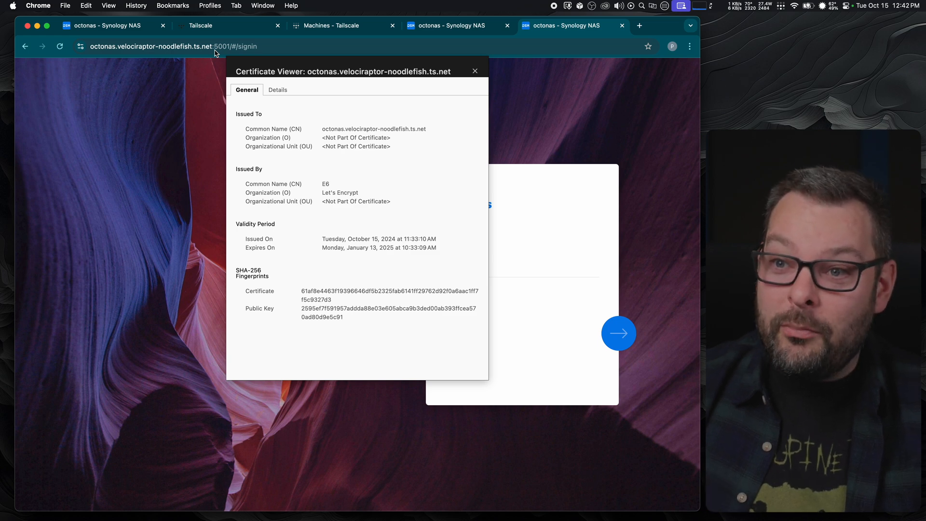
click(473, 71)
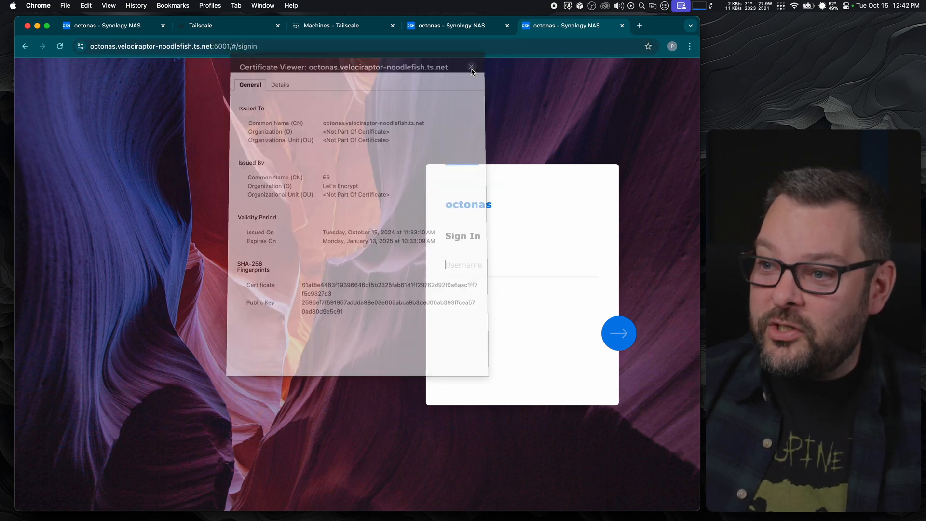
click(470, 67)
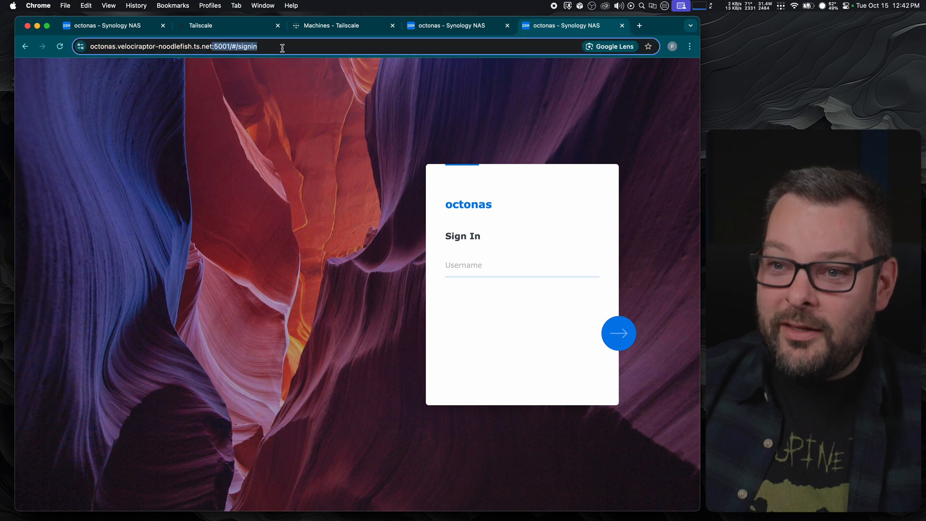